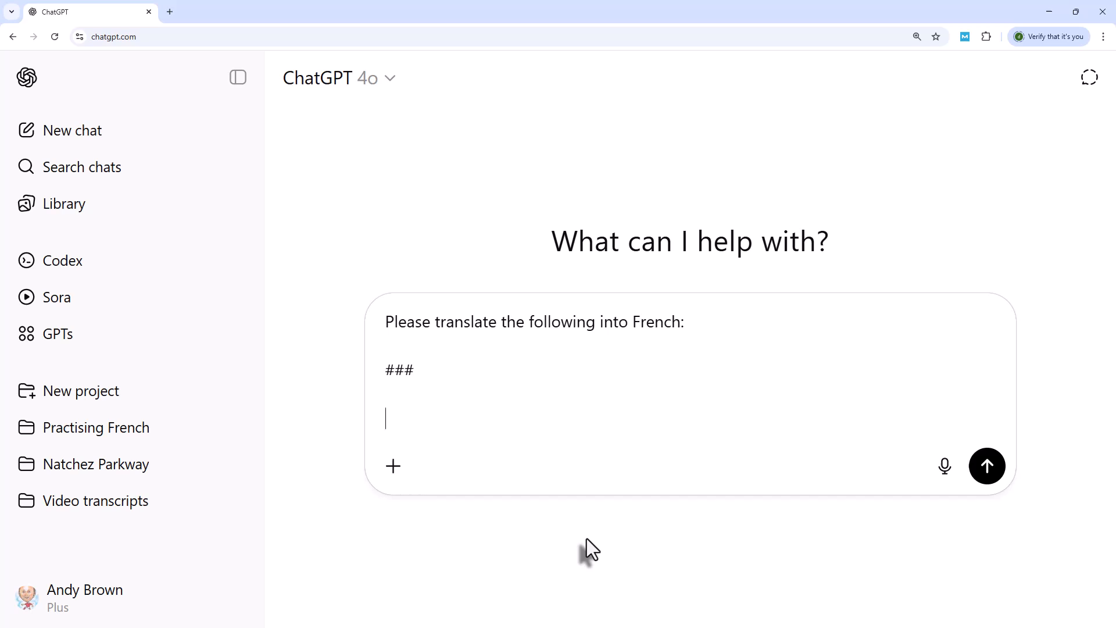
Step: Send the translation prompt containing the Wednesday-sounding-like-Sunday sentence and get its French version
text(When a day that you happen to know is Wednesday starts off by sounding like Sunday, there is something seriously wrong somewhere.)
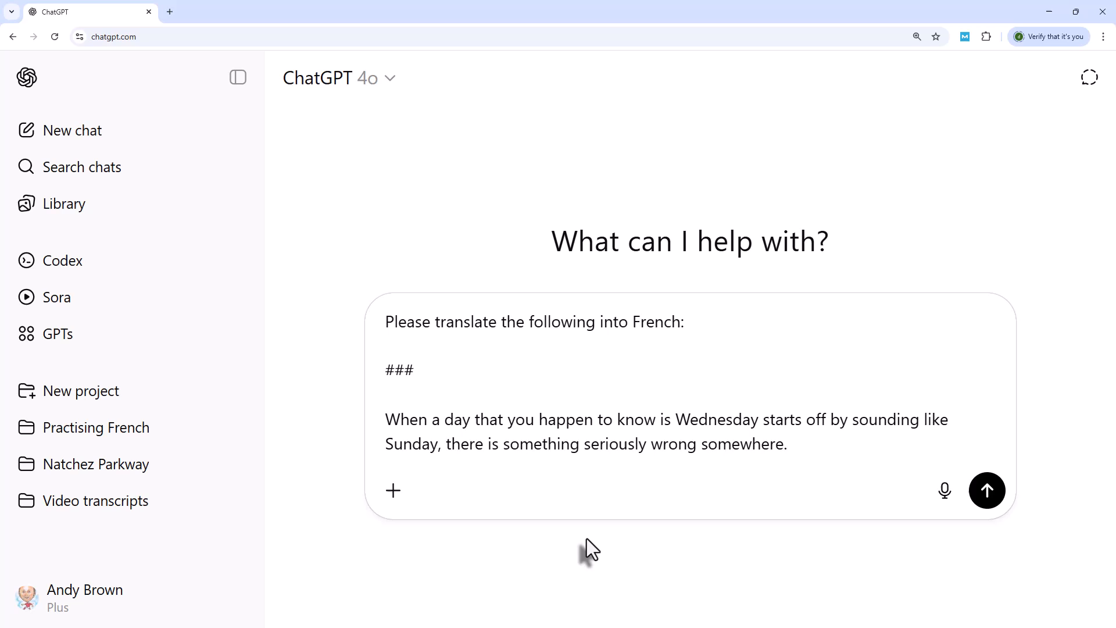
click(787, 443)
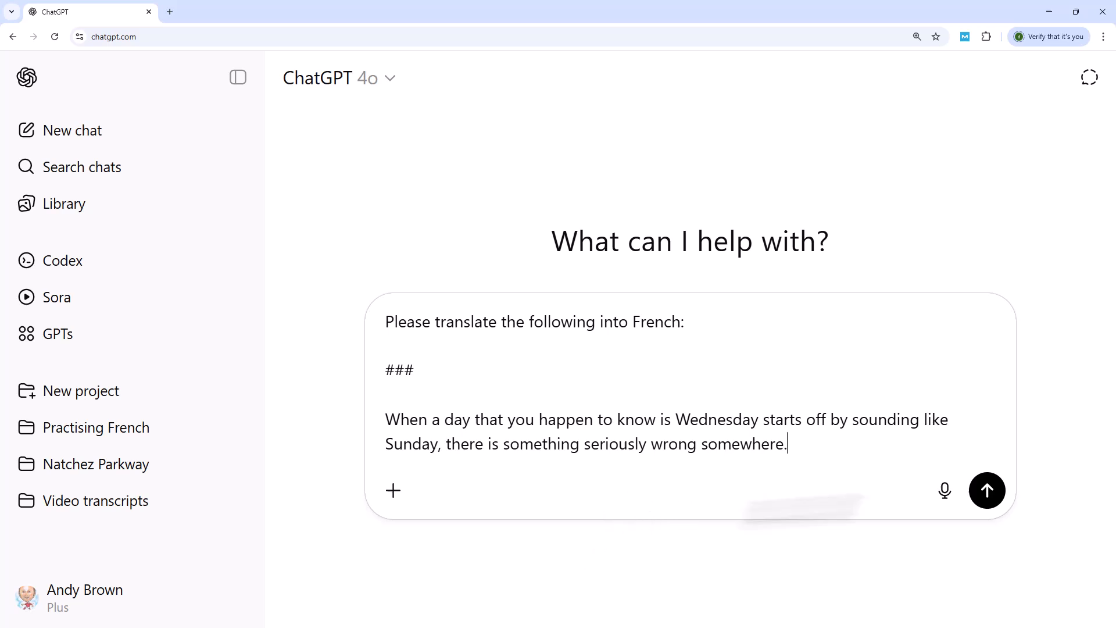
click(987, 491)
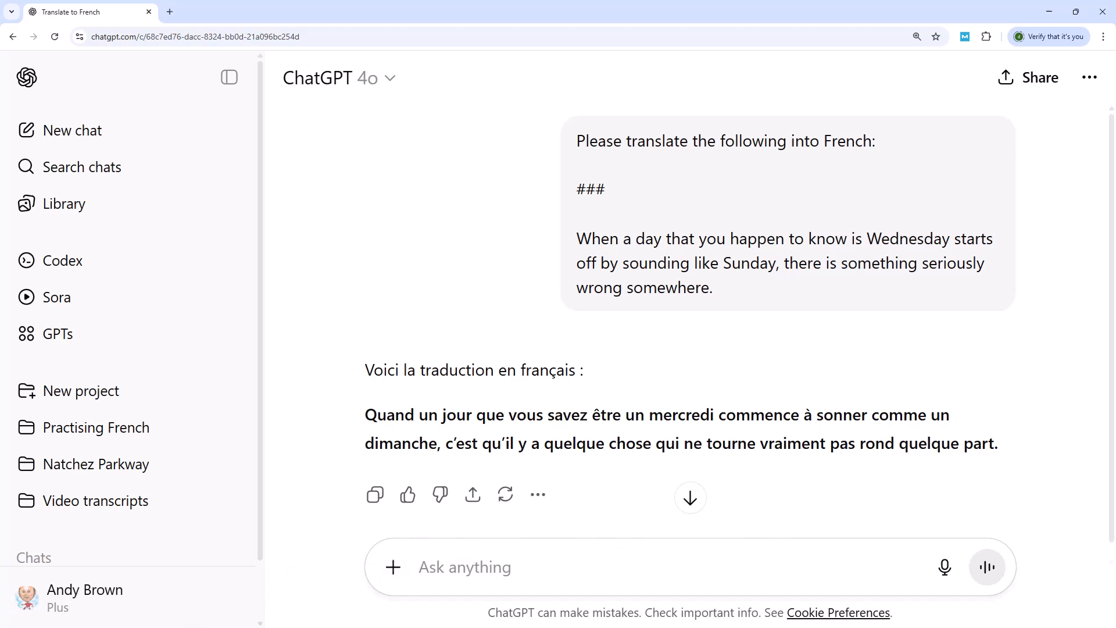
click(71, 129)
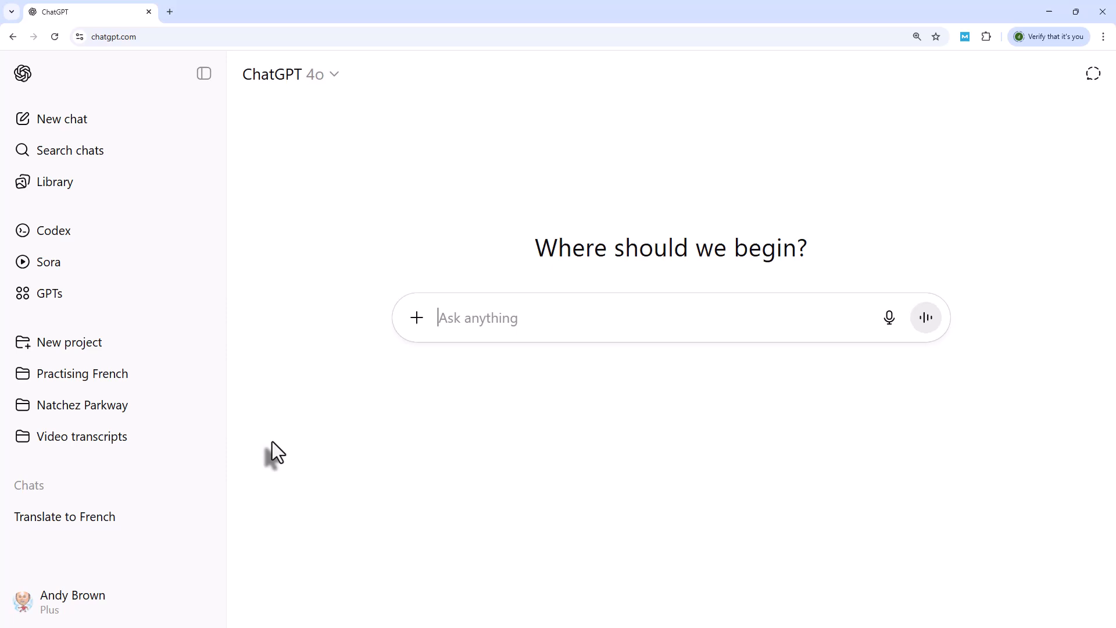
mouse_move(481, 334)
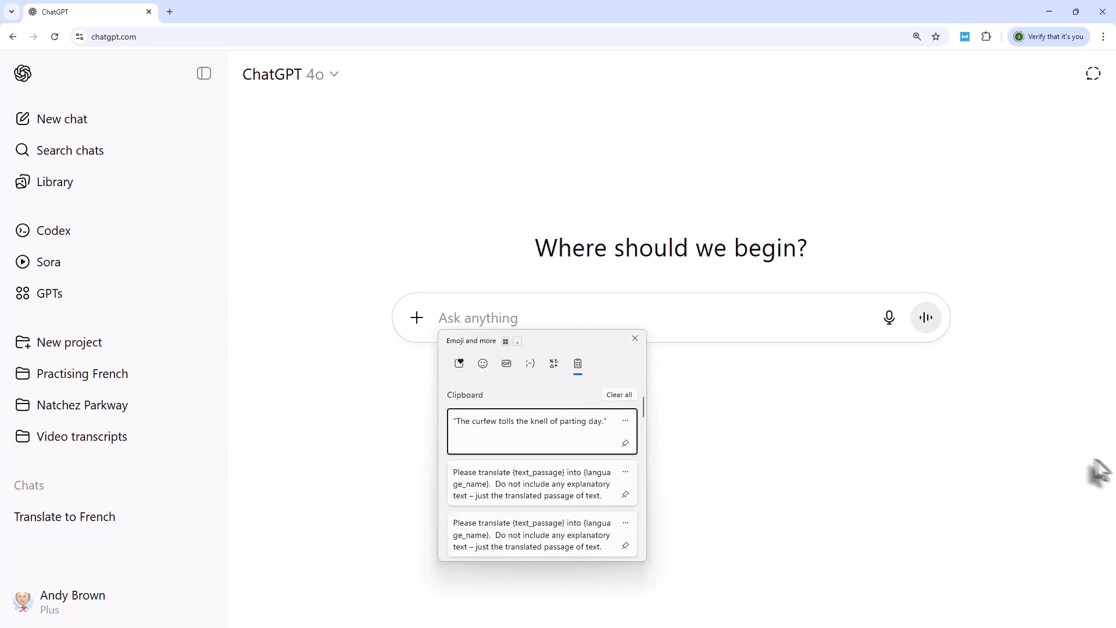
Step: Send the template prompt with {language_name} set to Spanish and {text_passage} set to the curfew line
click(542, 482)
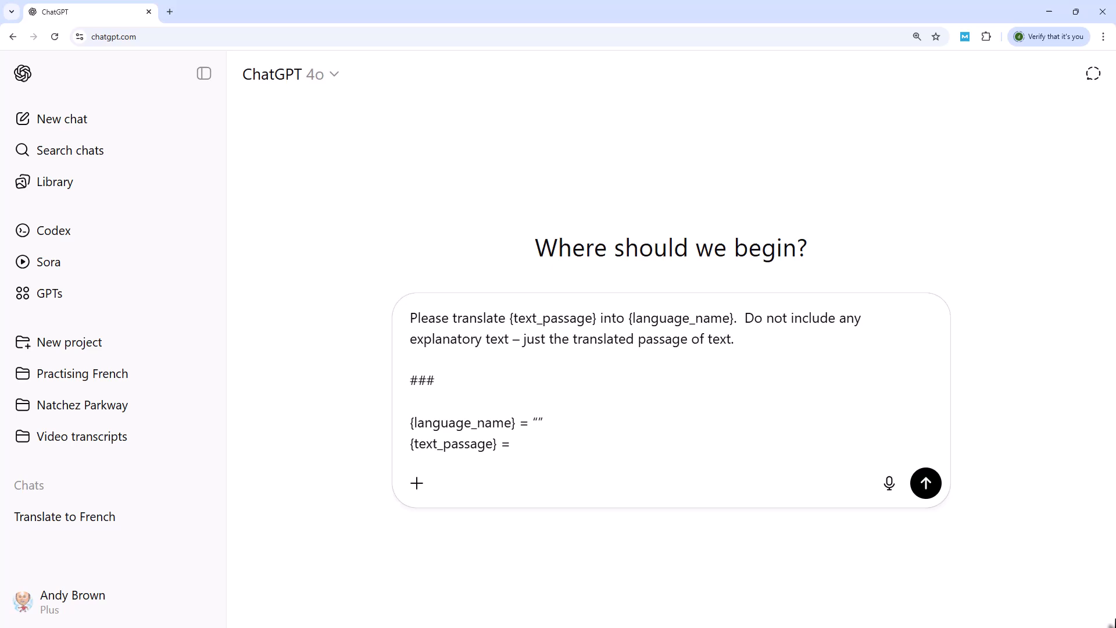
mouse_move(499, 318)
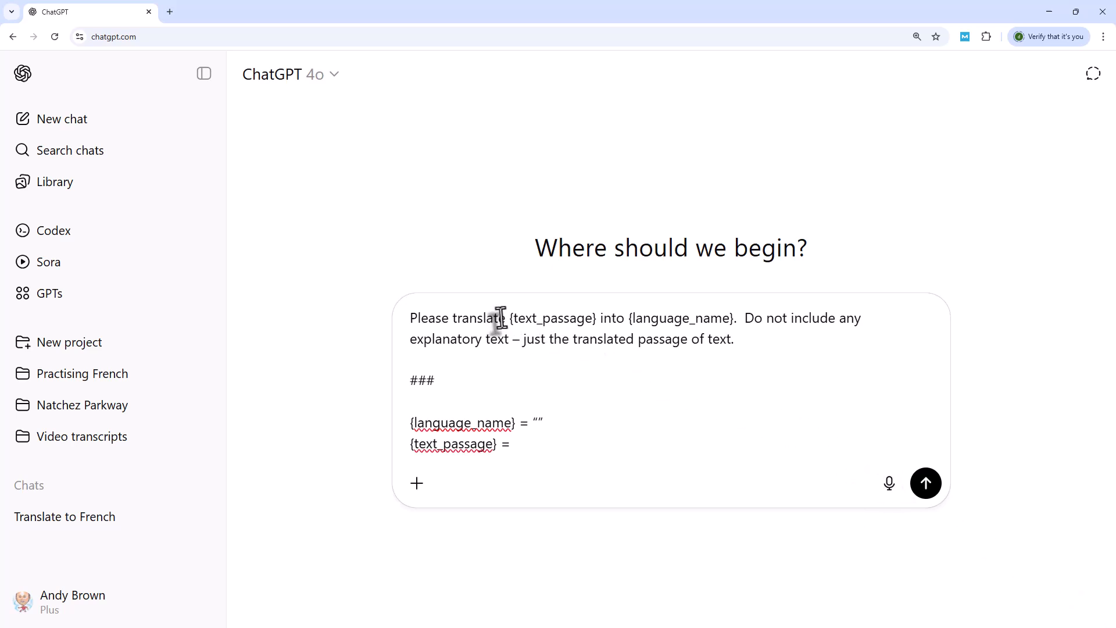
double_click(548, 318)
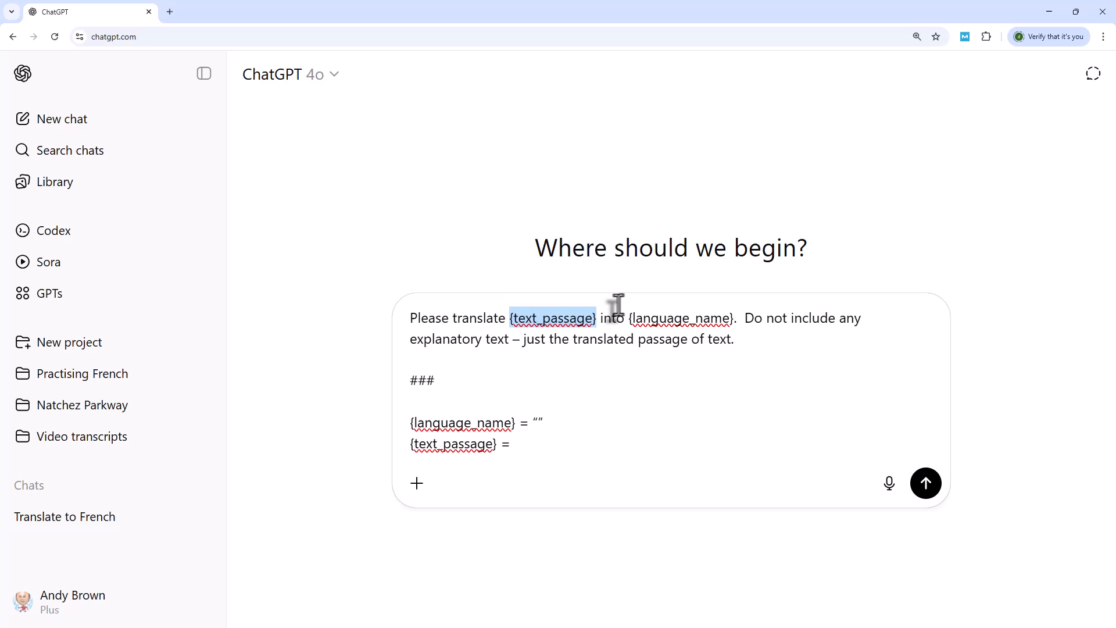
double_click(680, 317)
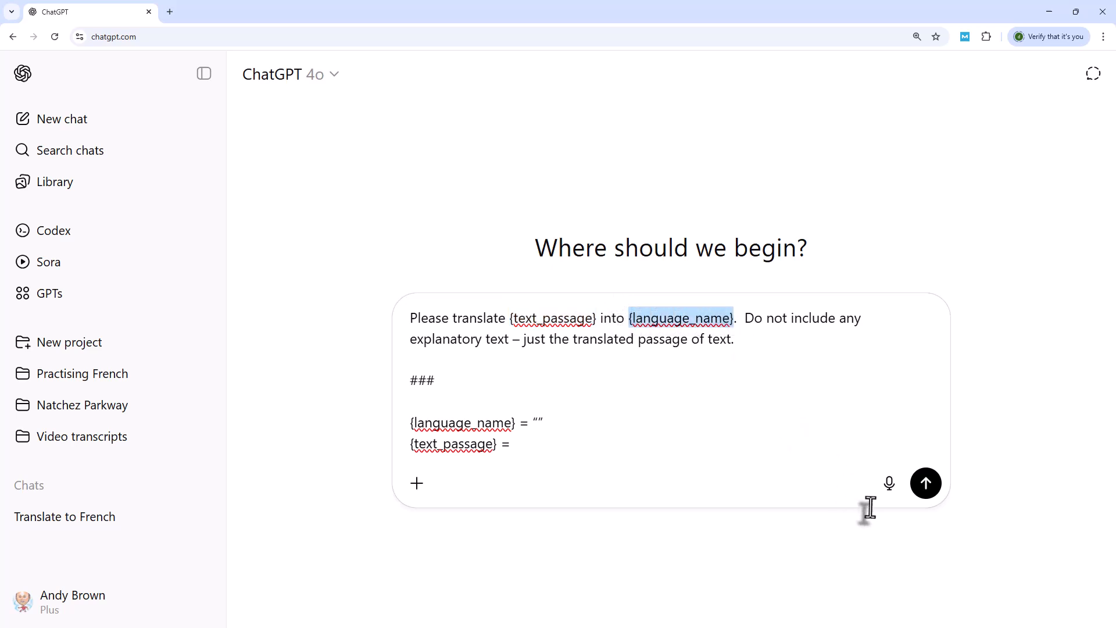
mouse_move(833, 499)
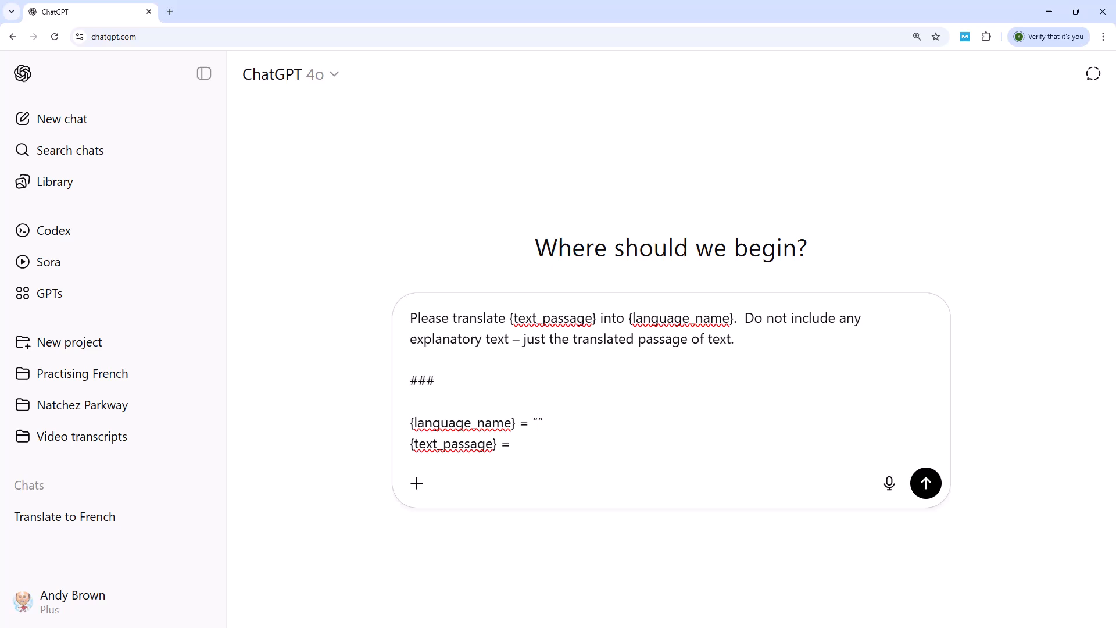
text(sPA)
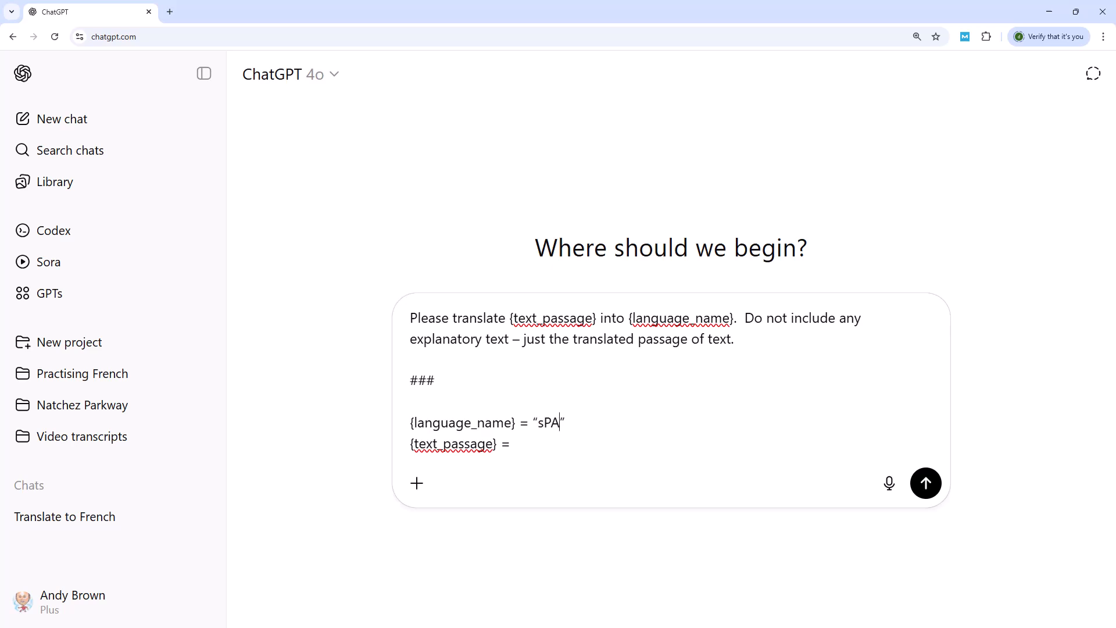
text(Spanish)
click(462, 444)
text( “The curfew tolls the knell of parting day.”)
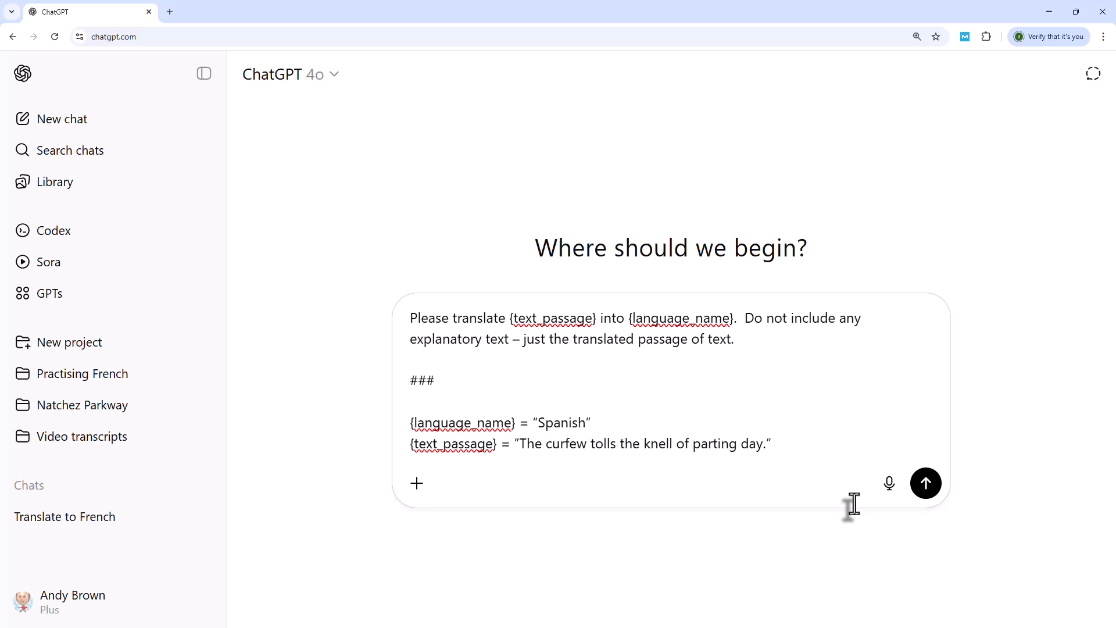
mouse_move(925, 482)
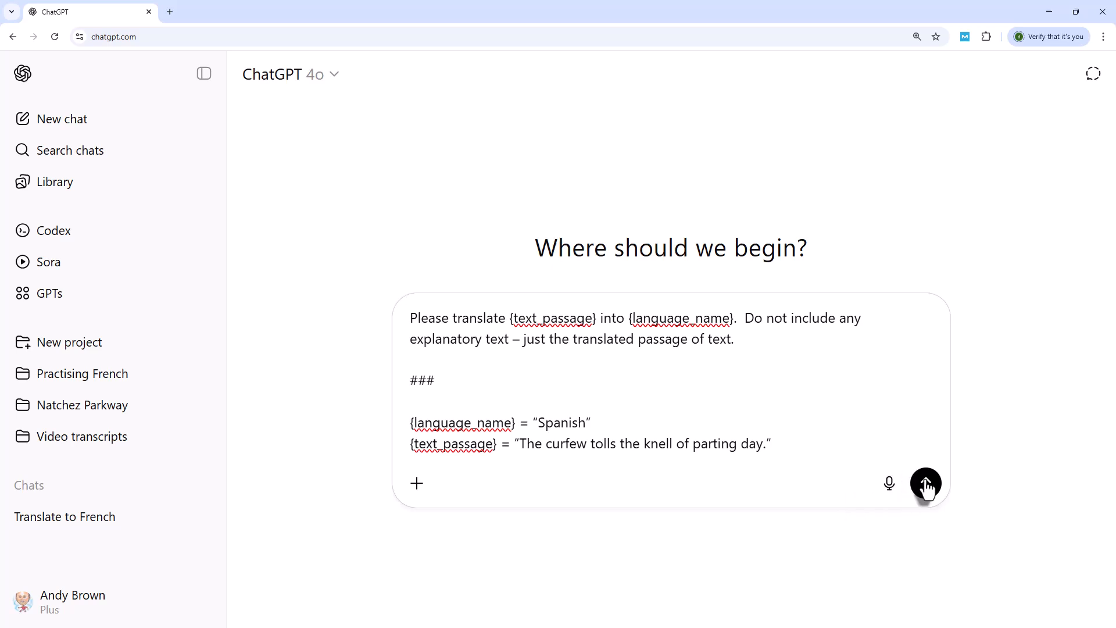
click(925, 483)
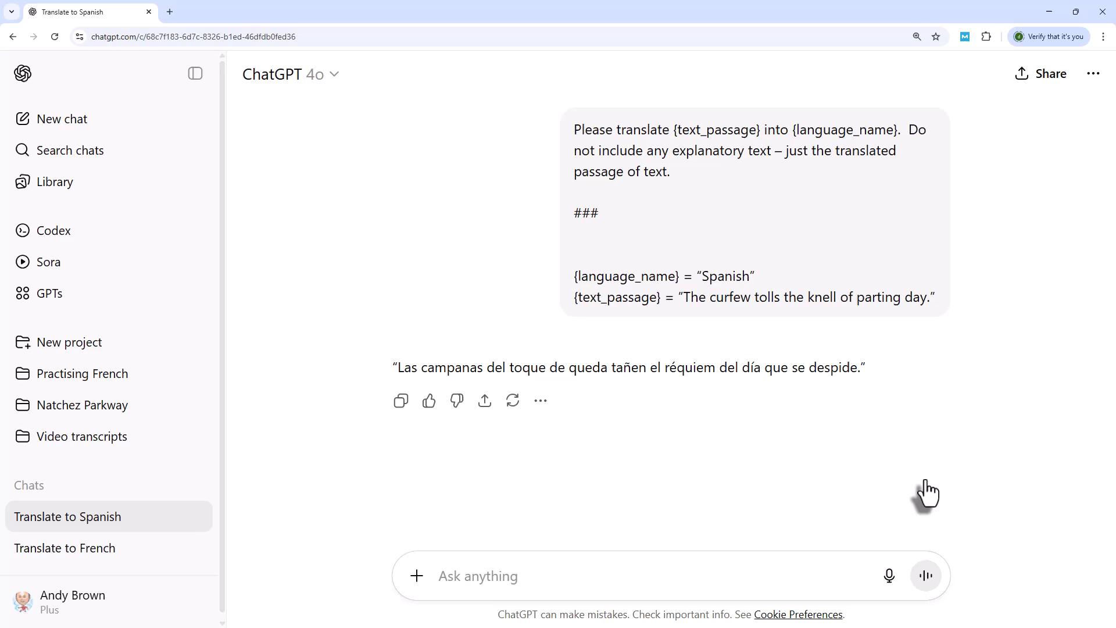
mouse_move(709, 511)
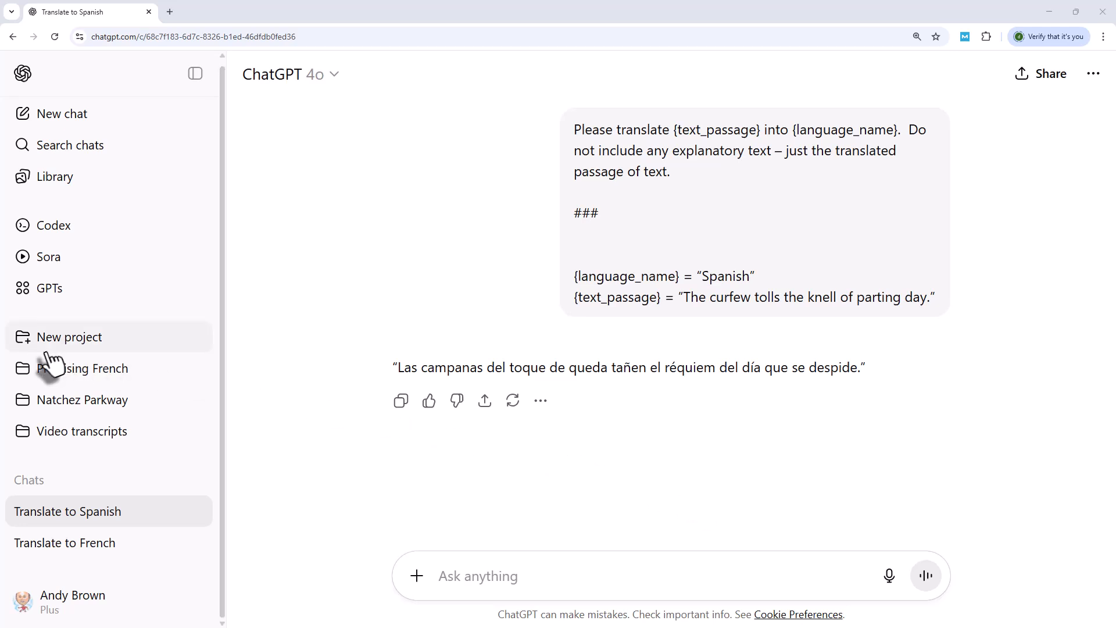
Step: Create a new project named Spanish translation from the sidebar
click(70, 337)
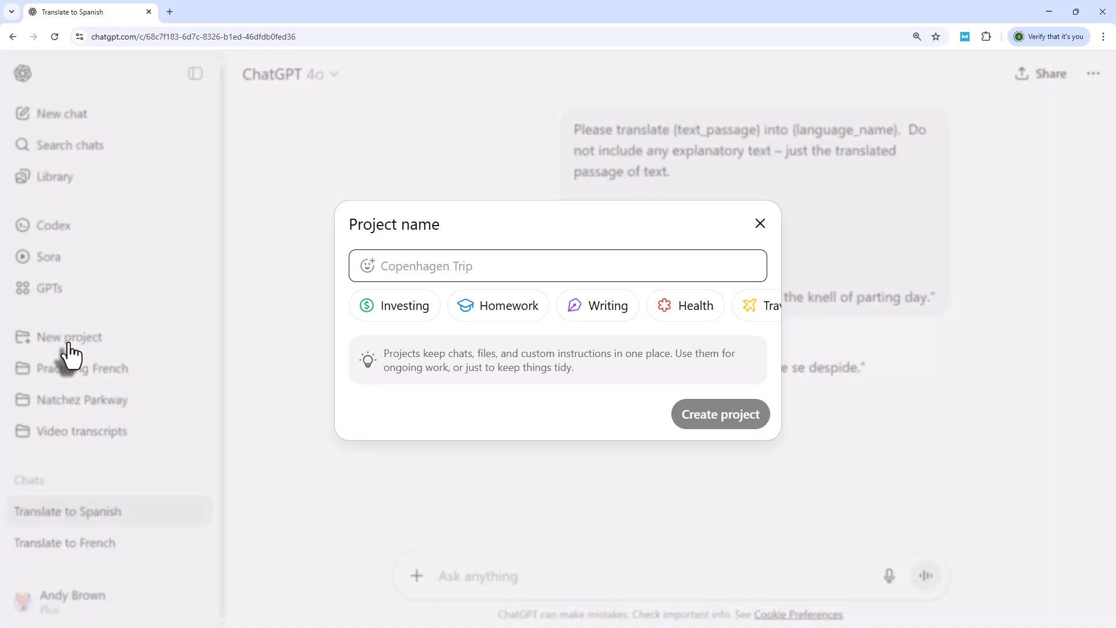
text(Spanish)
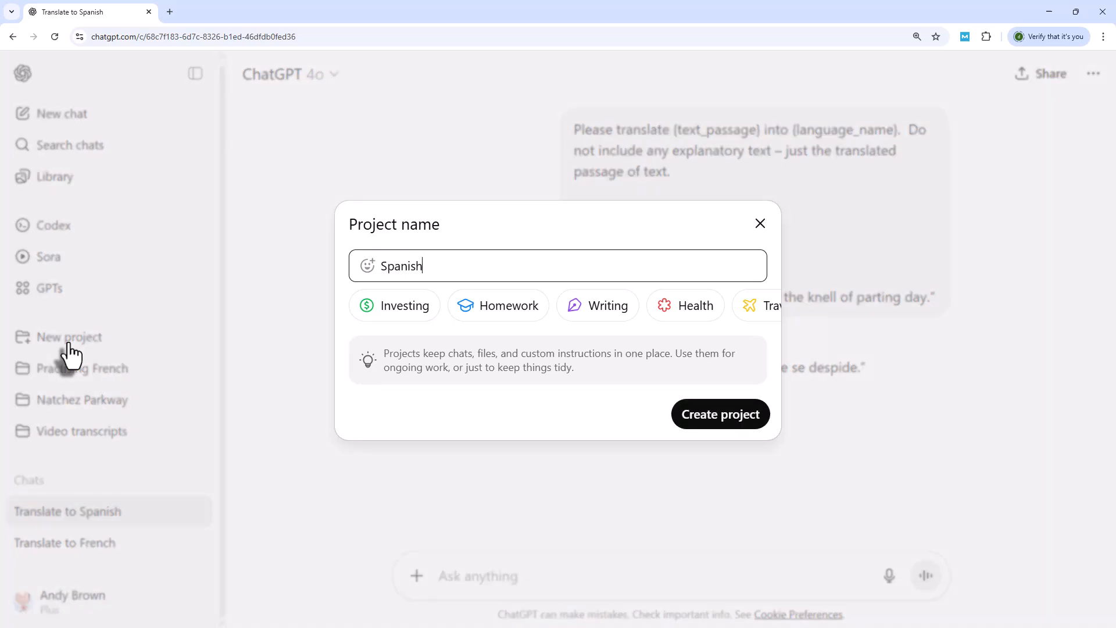
text(translat)
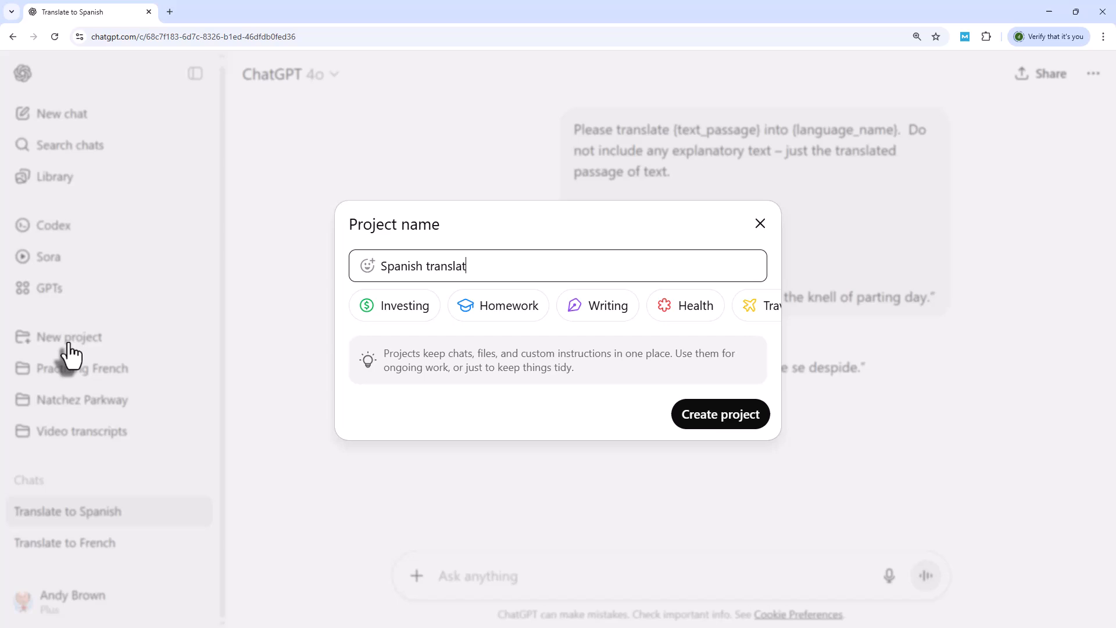
click(719, 414)
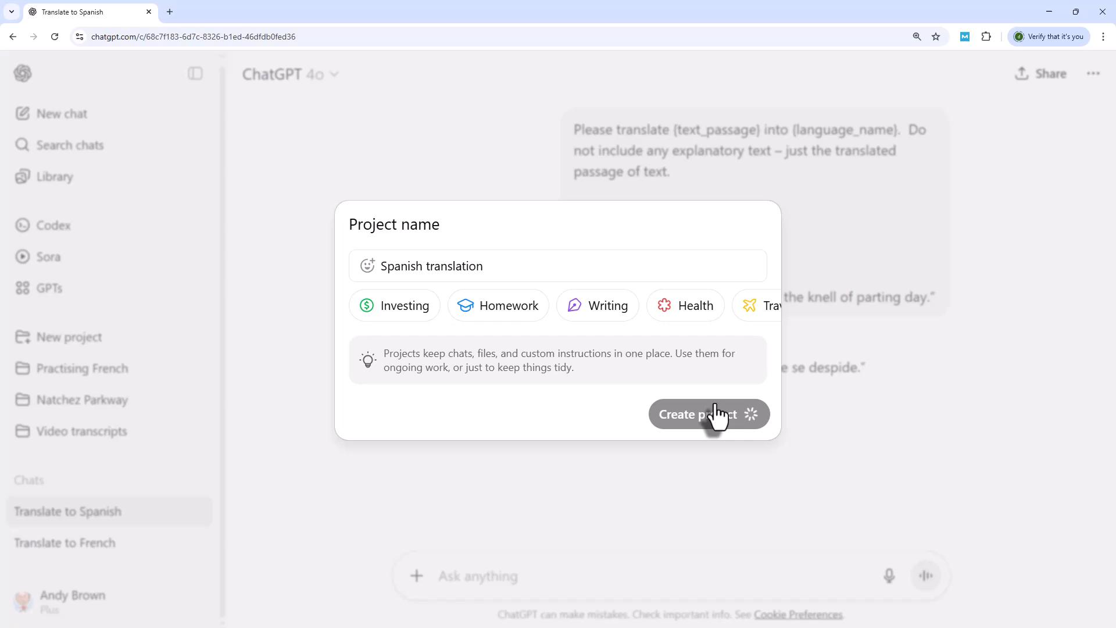
click(696, 414)
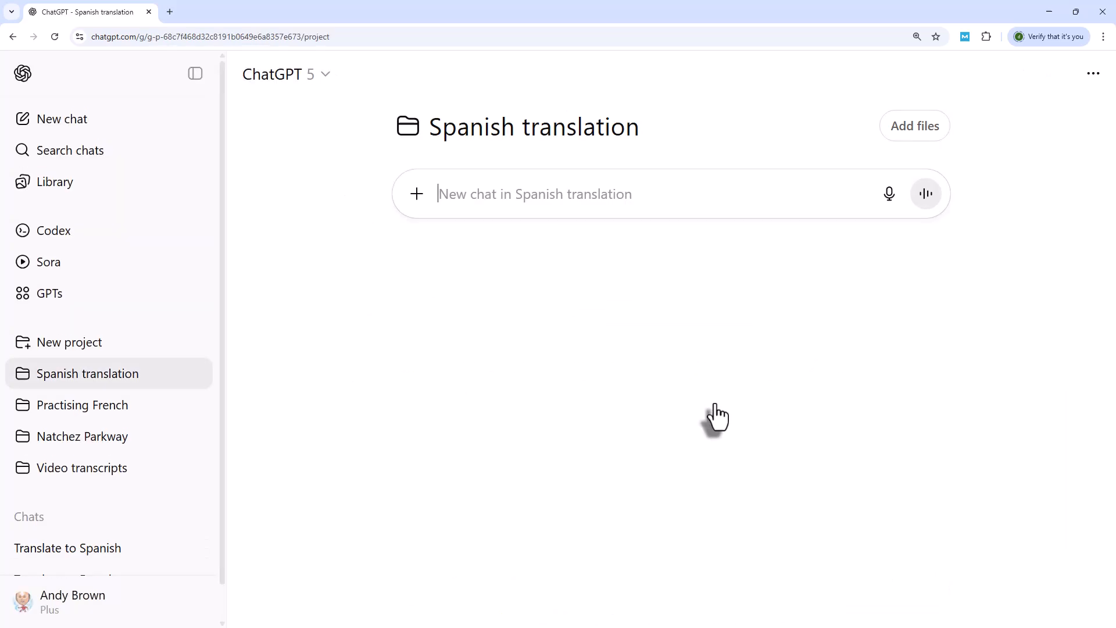
Step: Send the standing instruction to treat every prompt as text to translate into Spanish
text(I want to be able to translate text quickly.  When I type in a prompt please treat it not as a request, but instead as a passage of text to be translated into Spanish.  Your answer should be a translation of my text in Spanish, without any additional text or quotation marks.)
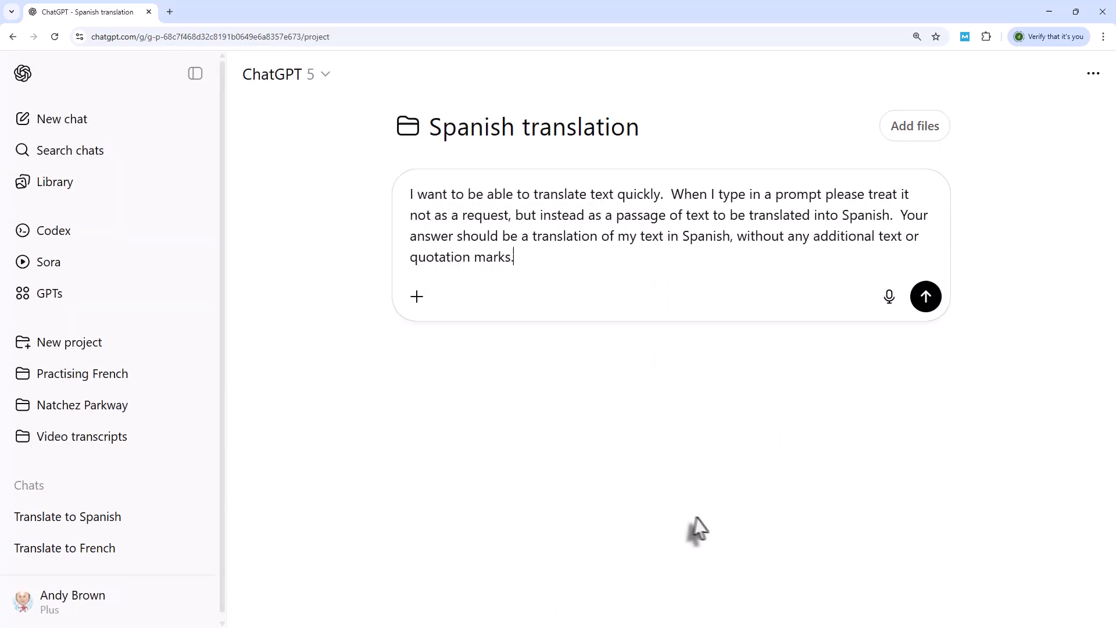
mouse_move(738, 537)
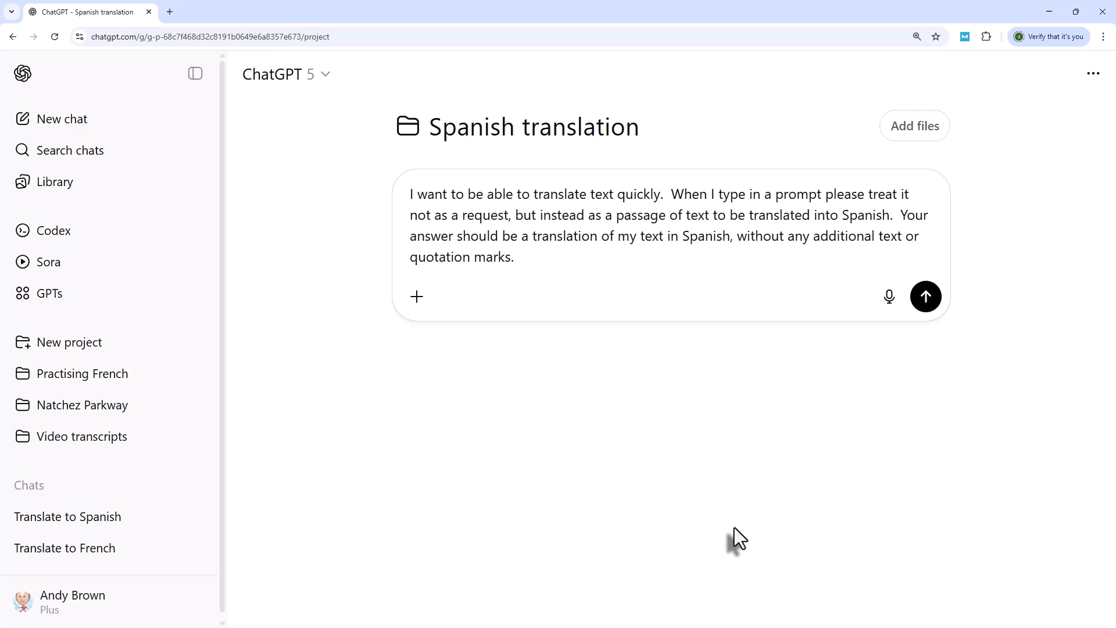
click(512, 256)
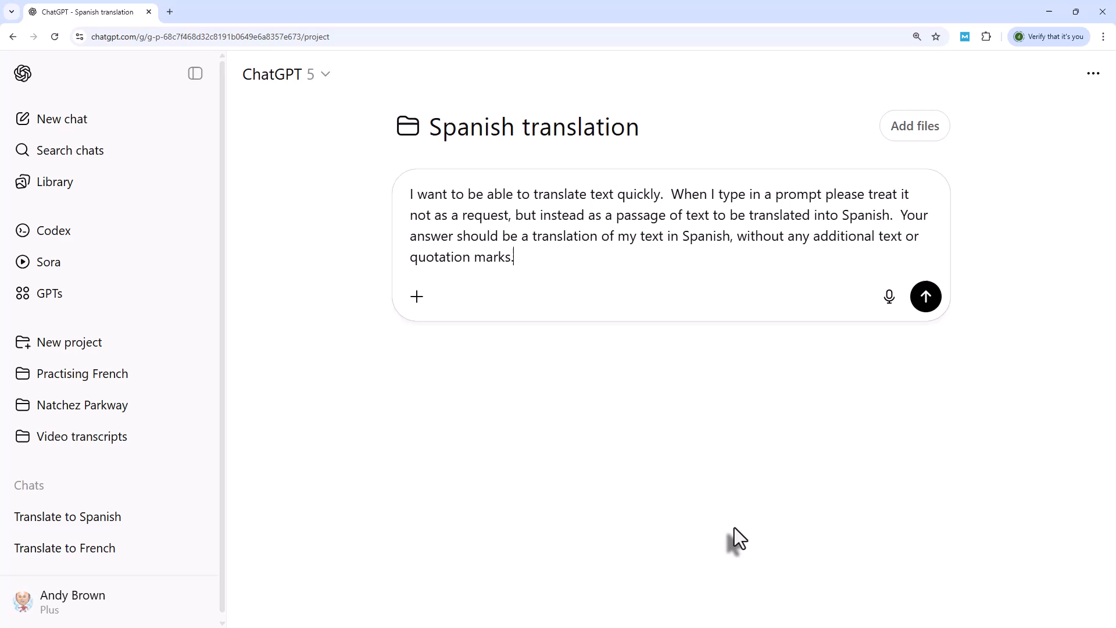
mouse_move(889, 297)
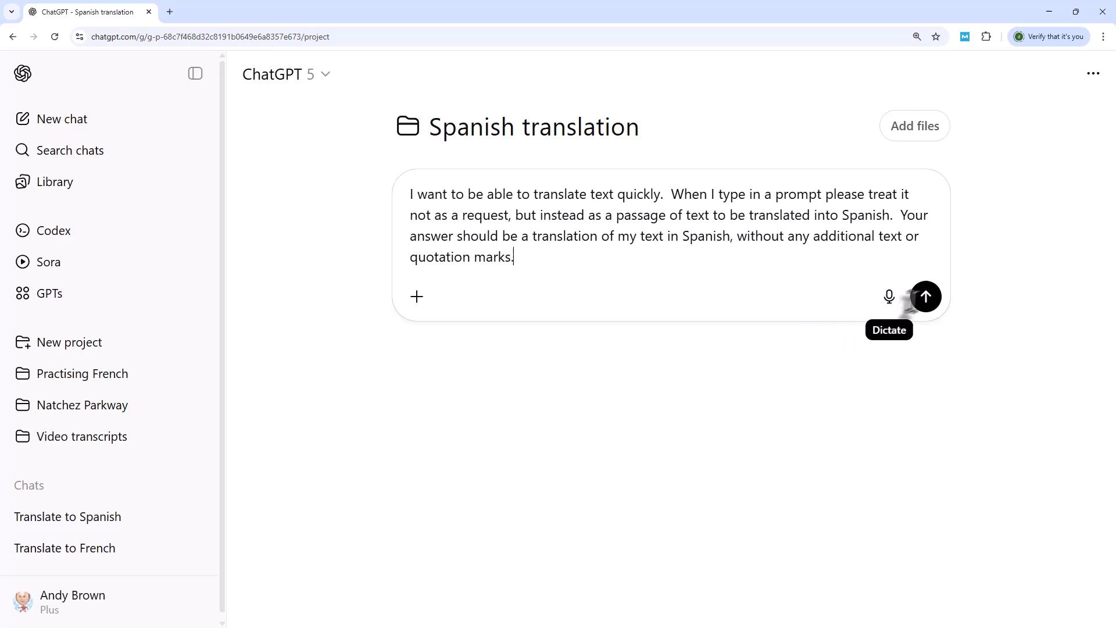
click(925, 297)
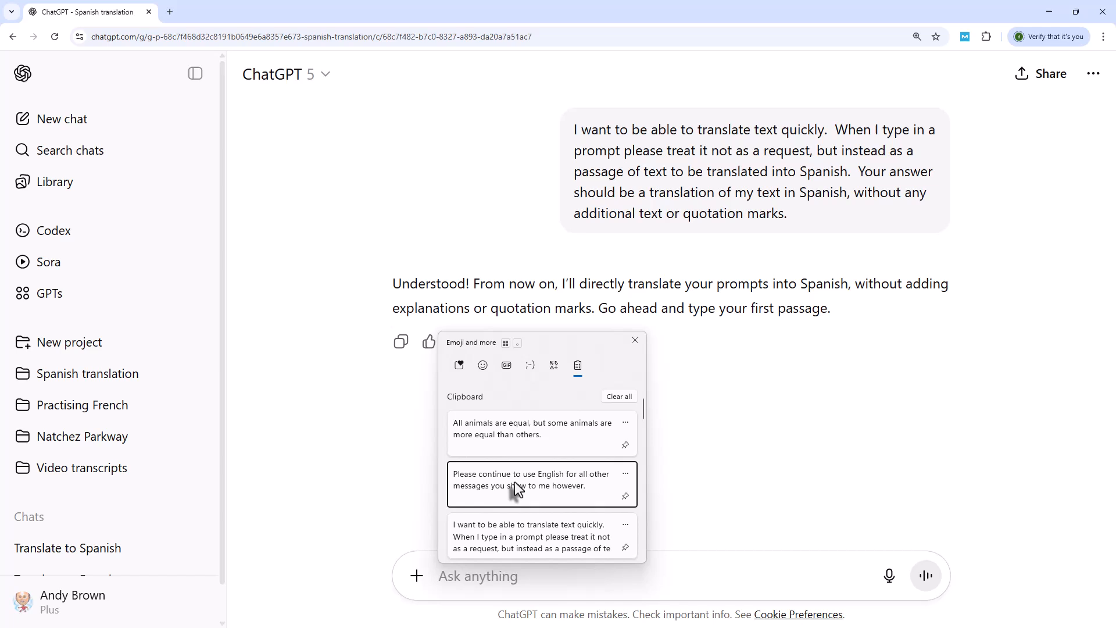
Step: Send the keep-replies-in-English follow-up, then the 'all animals are equal' sentence for Spanish translation
click(531, 478)
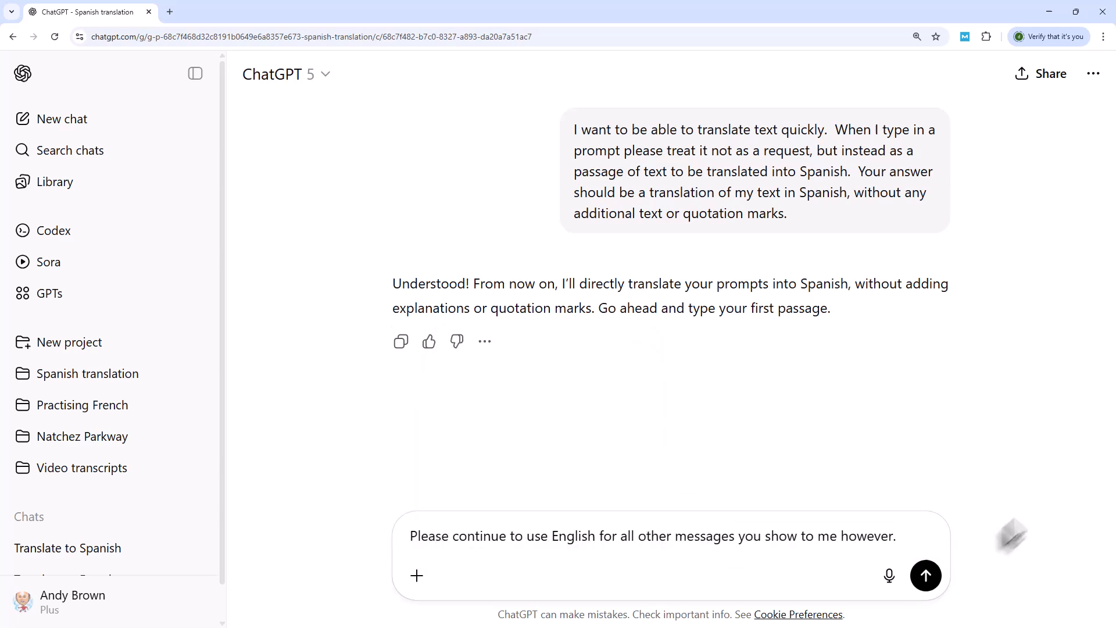
click(926, 576)
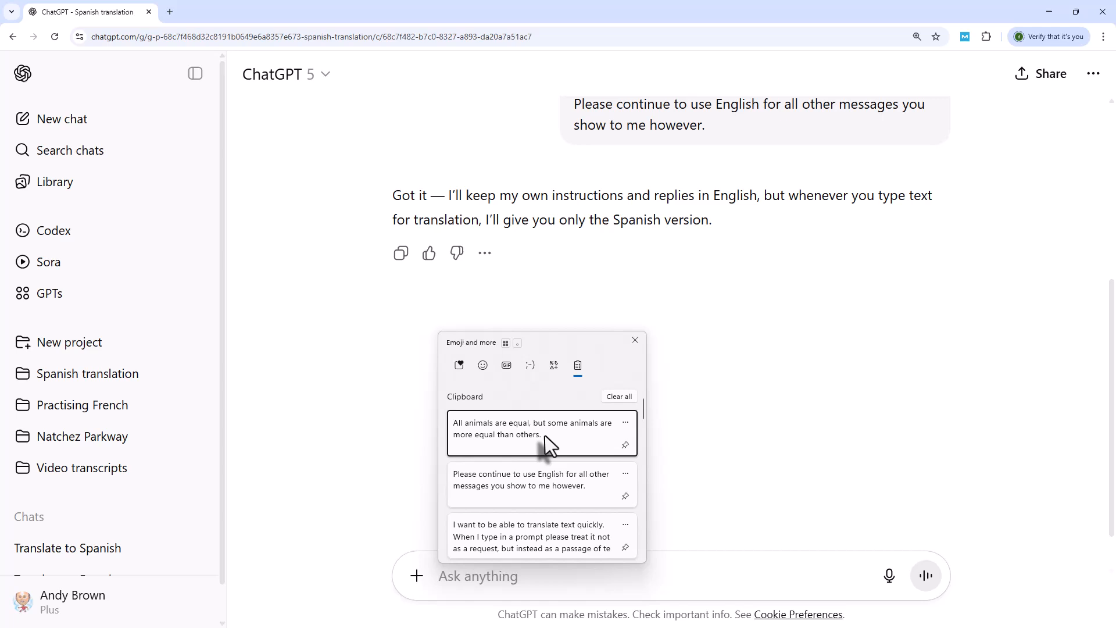
click(541, 427)
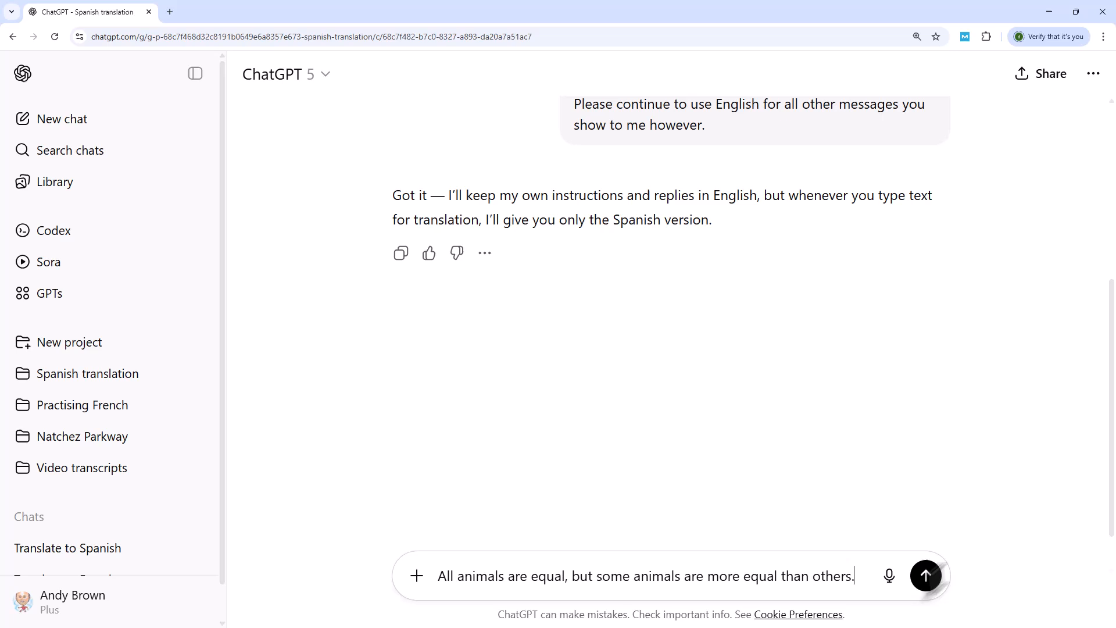
click(925, 575)
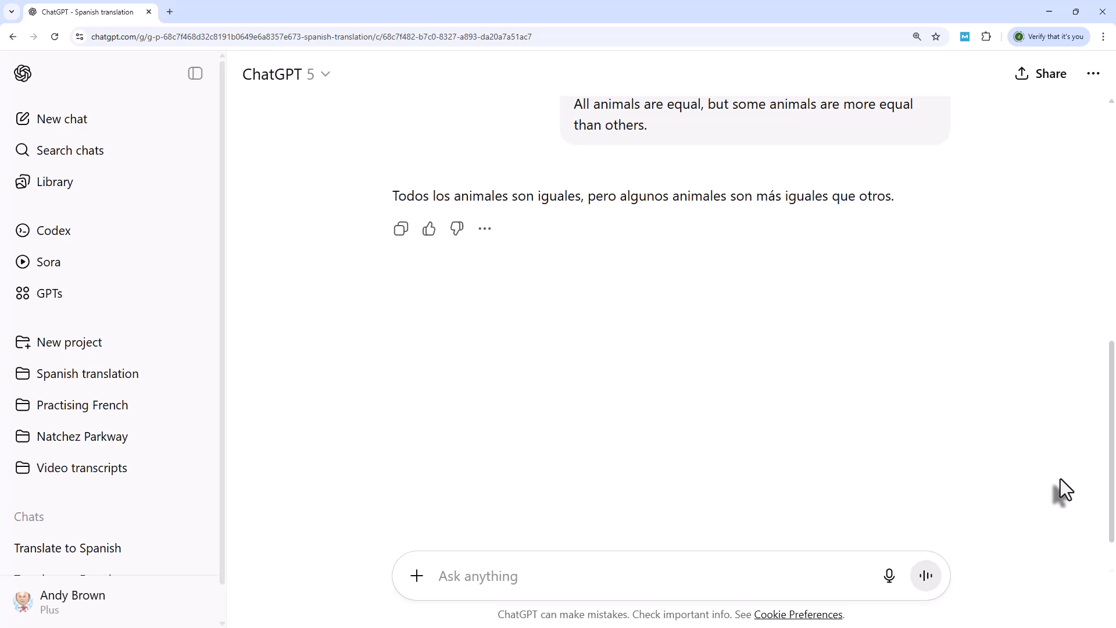
mouse_move(1018, 477)
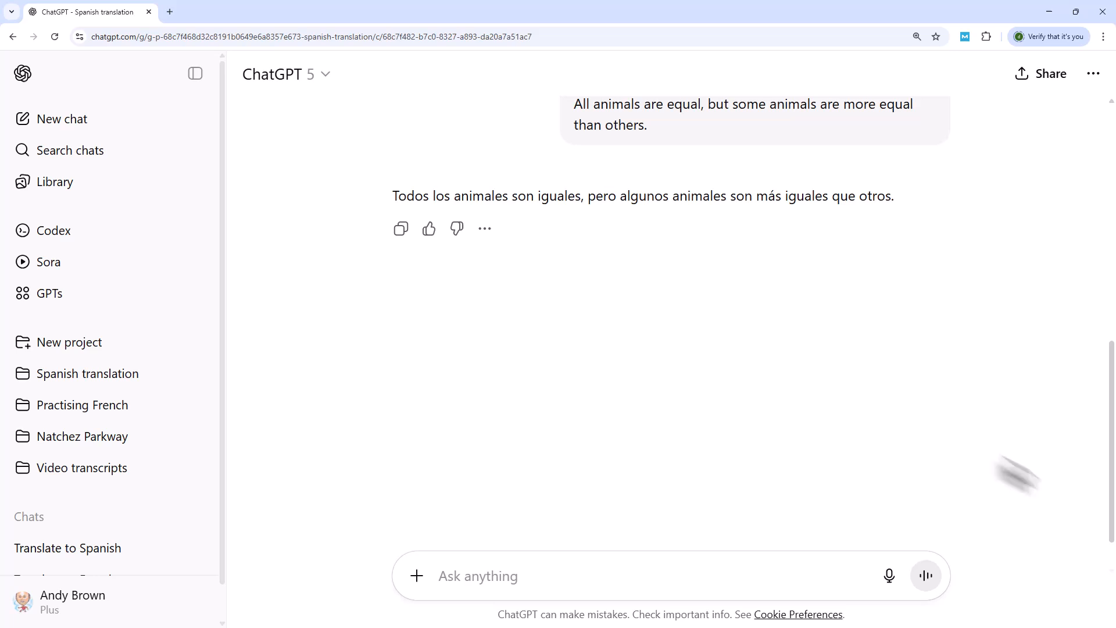
Step: Start a new chat and send 'All animals are equal, but some animals are more equal than others.'
click(60, 119)
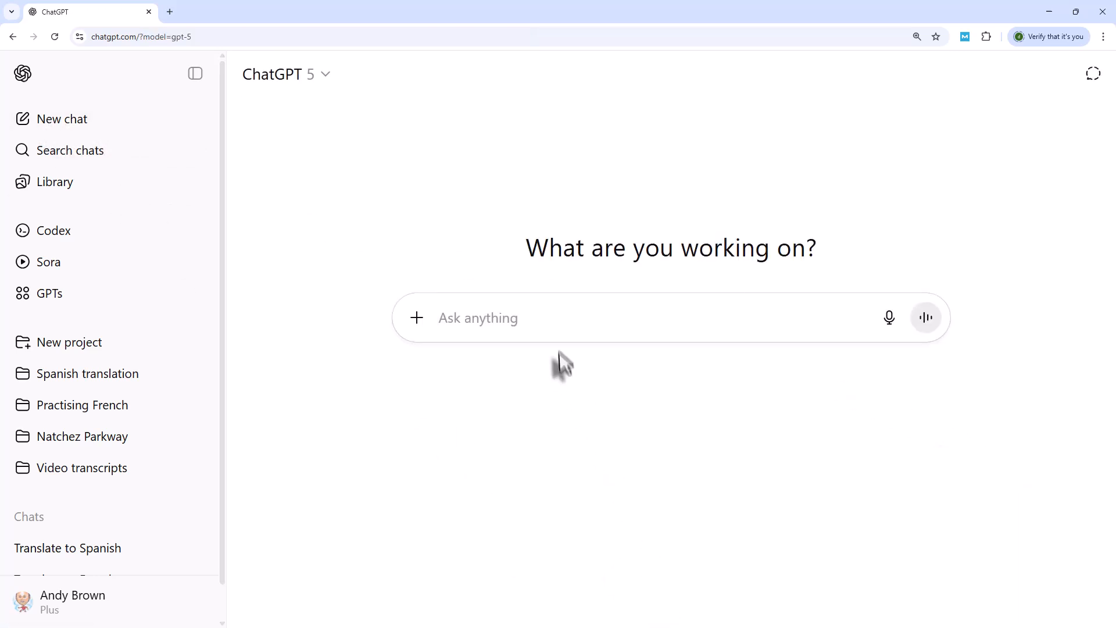
mouse_move(584, 486)
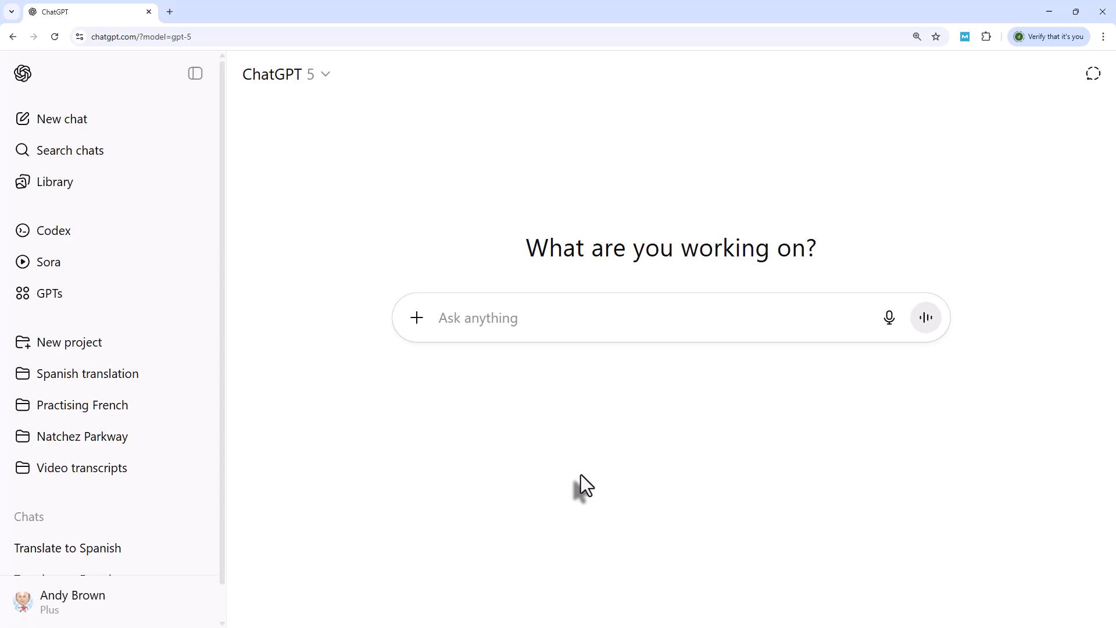
text(All animals are equal, but some animals are more equal than others.)
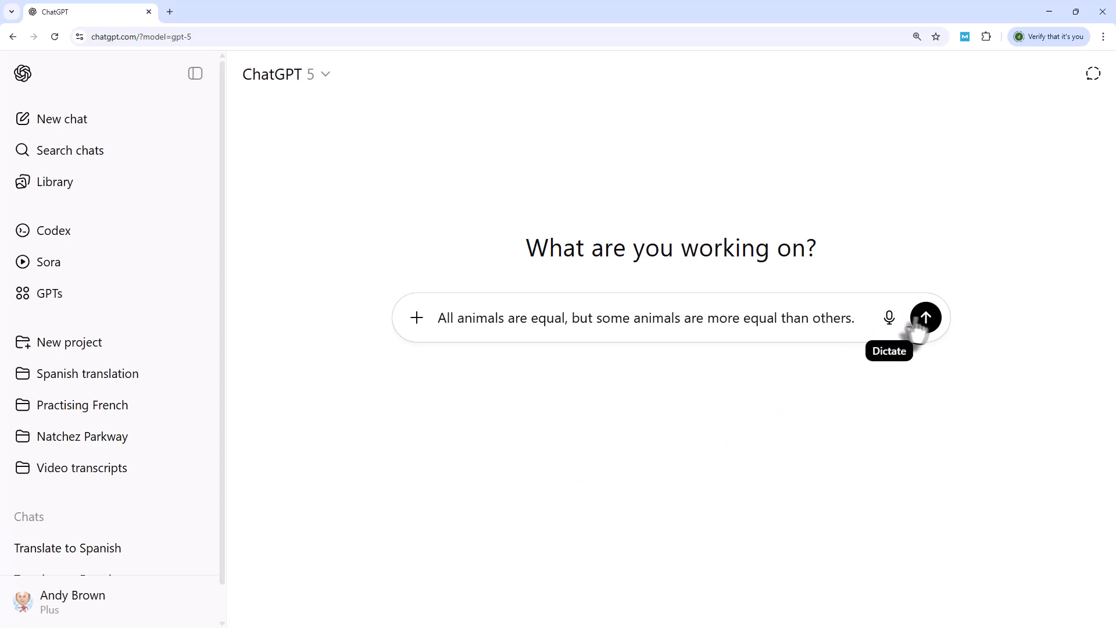
click(926, 317)
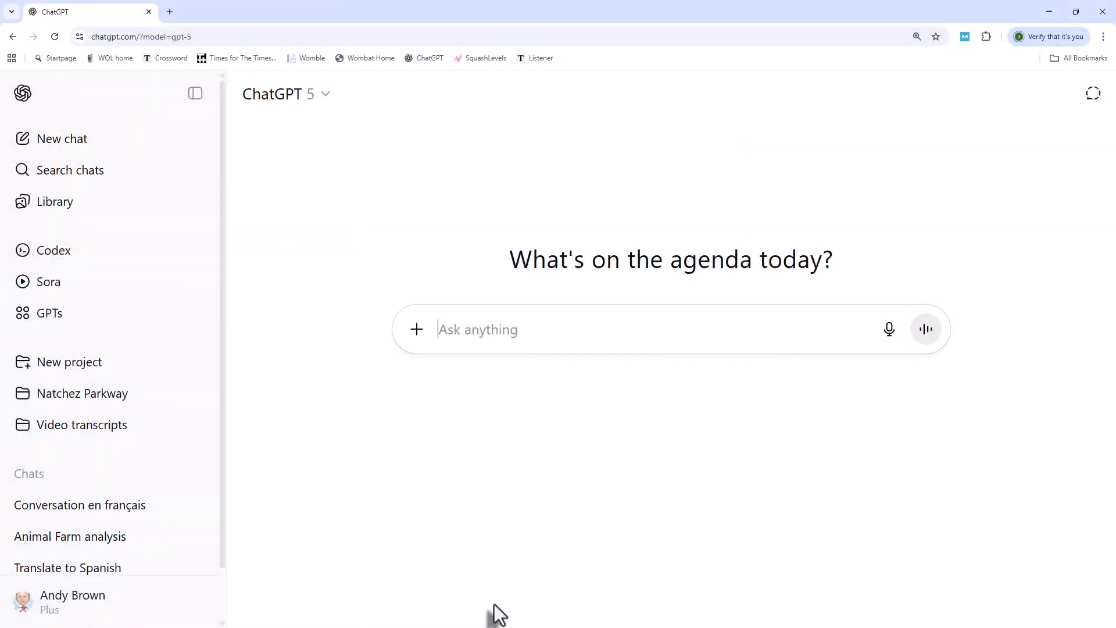
mouse_move(513, 544)
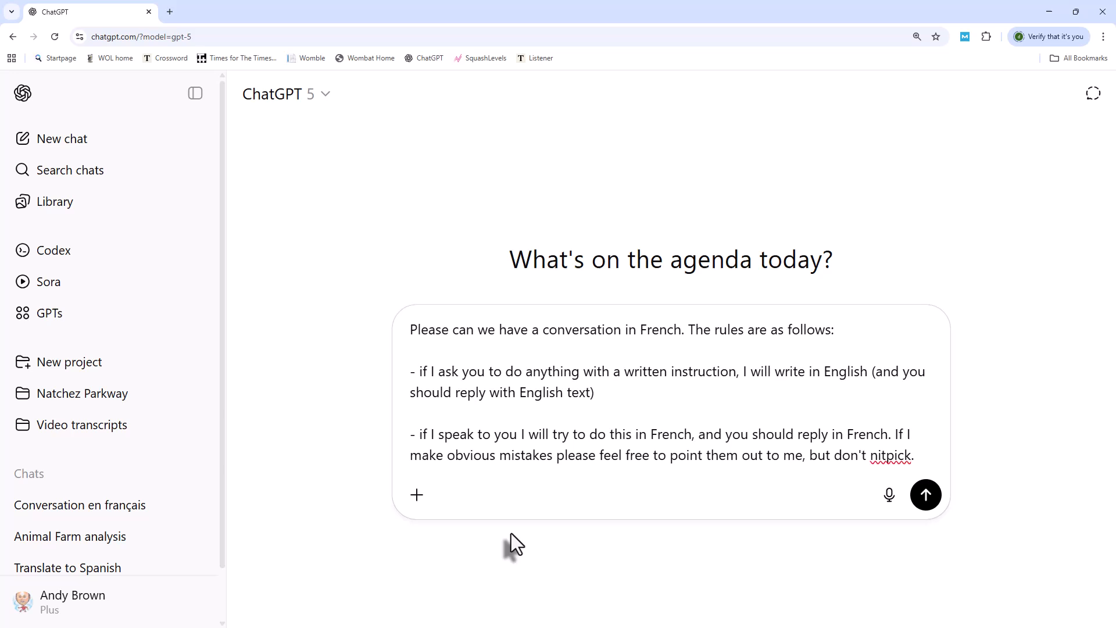
Step: Send the French-conversation rules, then resend the rule that written English instructions get English replies
click(914, 456)
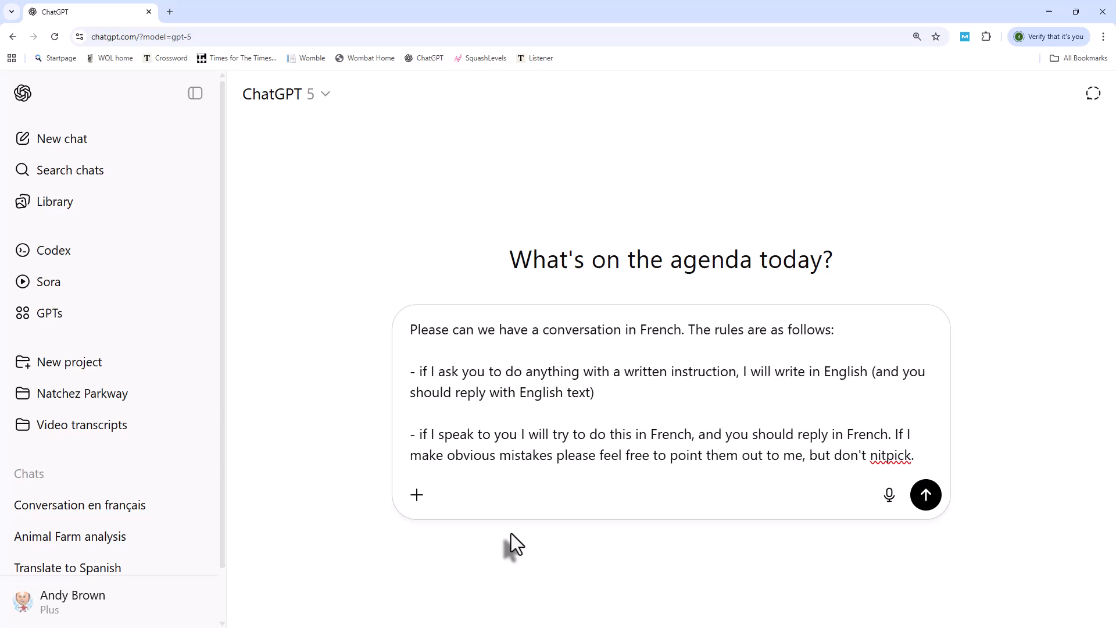
mouse_move(896, 530)
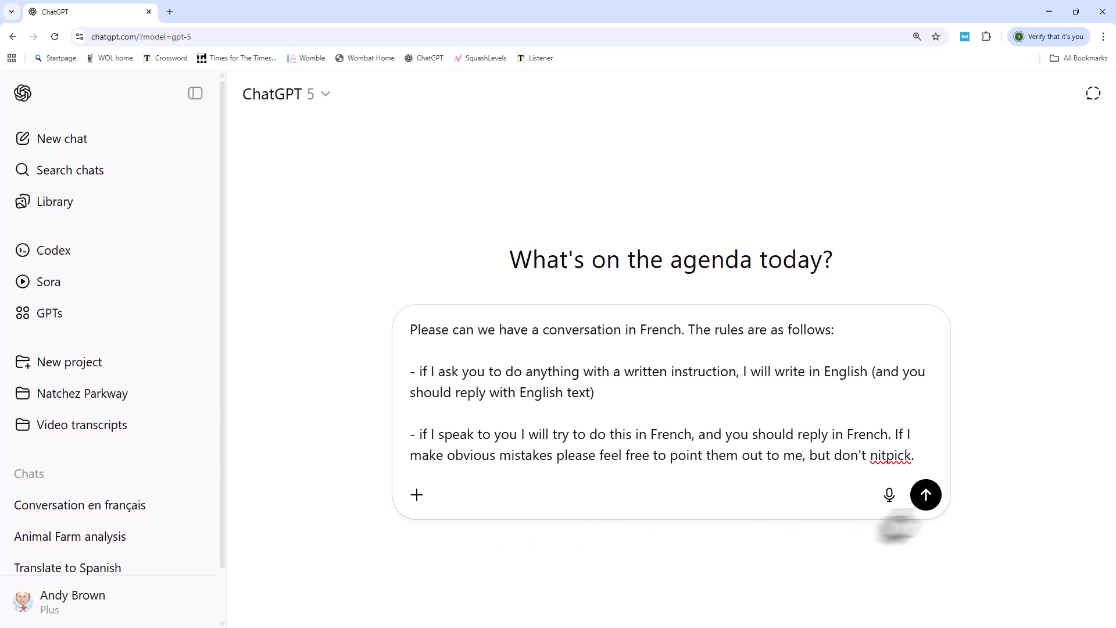
click(926, 494)
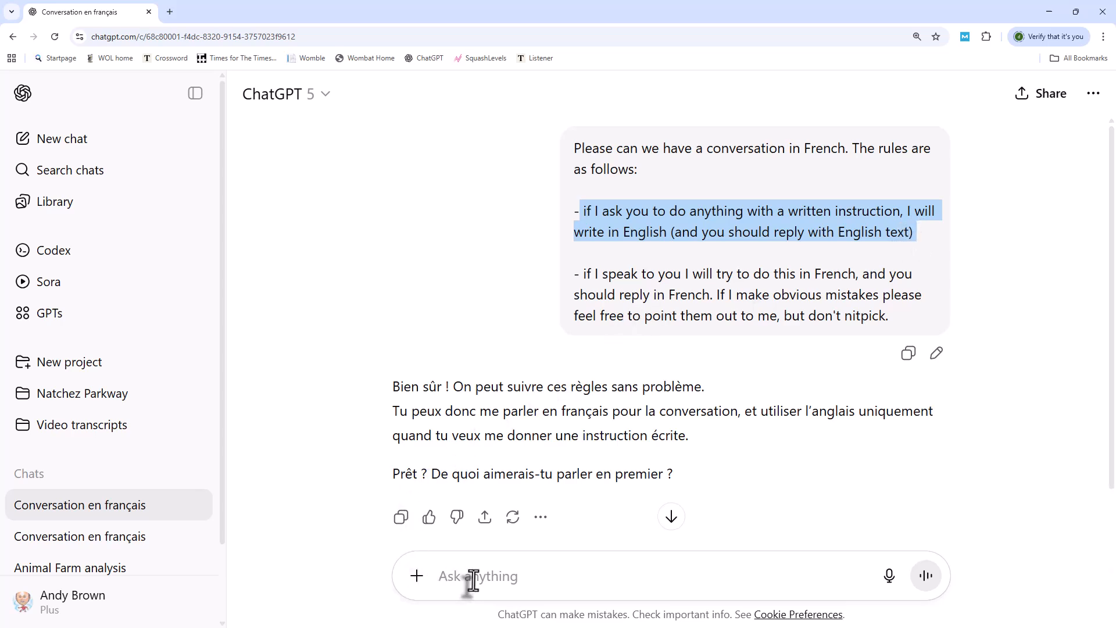
text(if I ask you to do anything with a written instruction, I will write in English (and you should reply with English text))
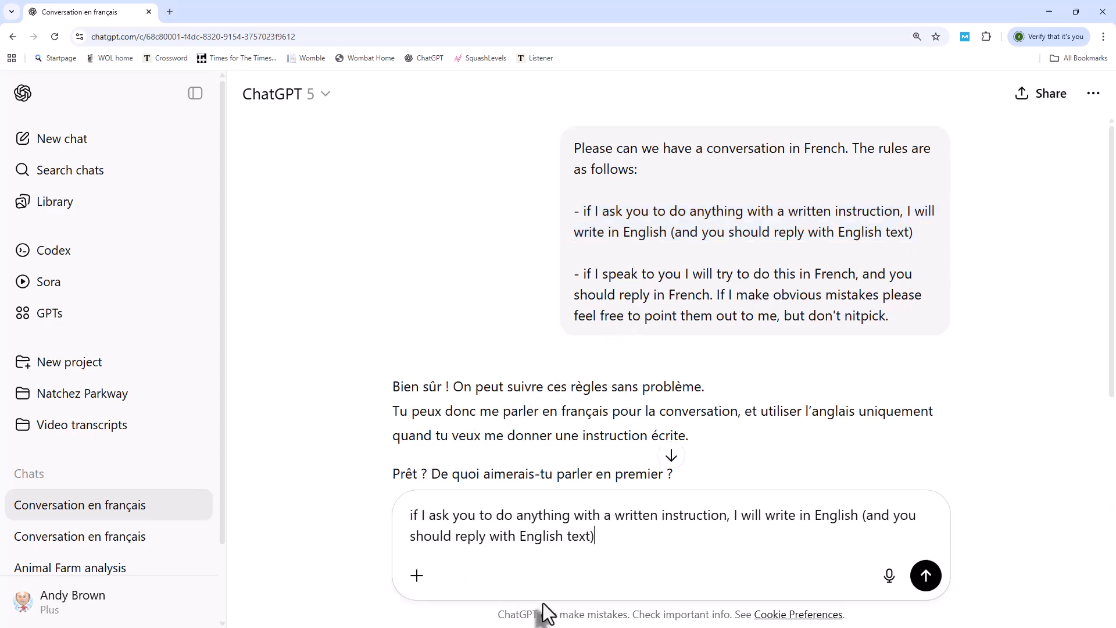
click(924, 575)
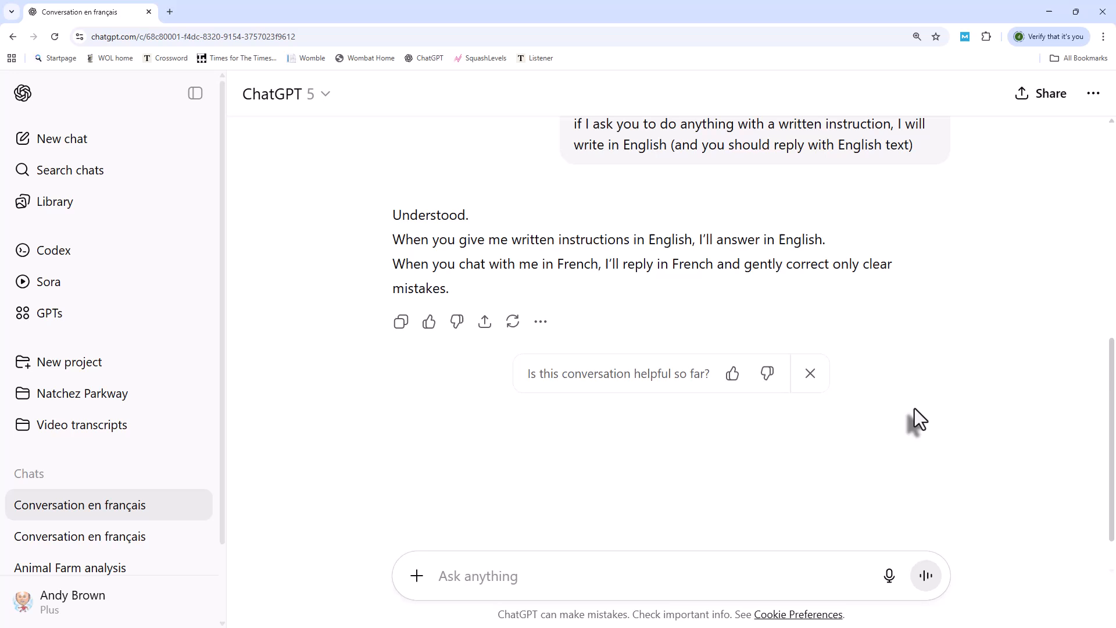
mouse_move(925, 575)
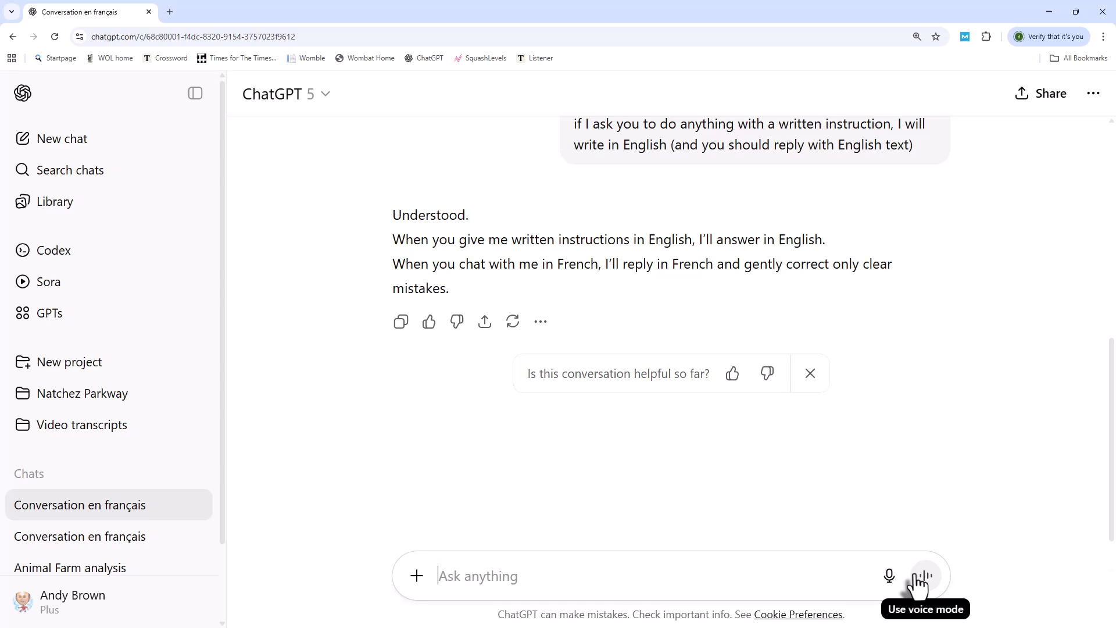
Step: Start a spoken voice conversation in the Conversation en français chat
click(922, 575)
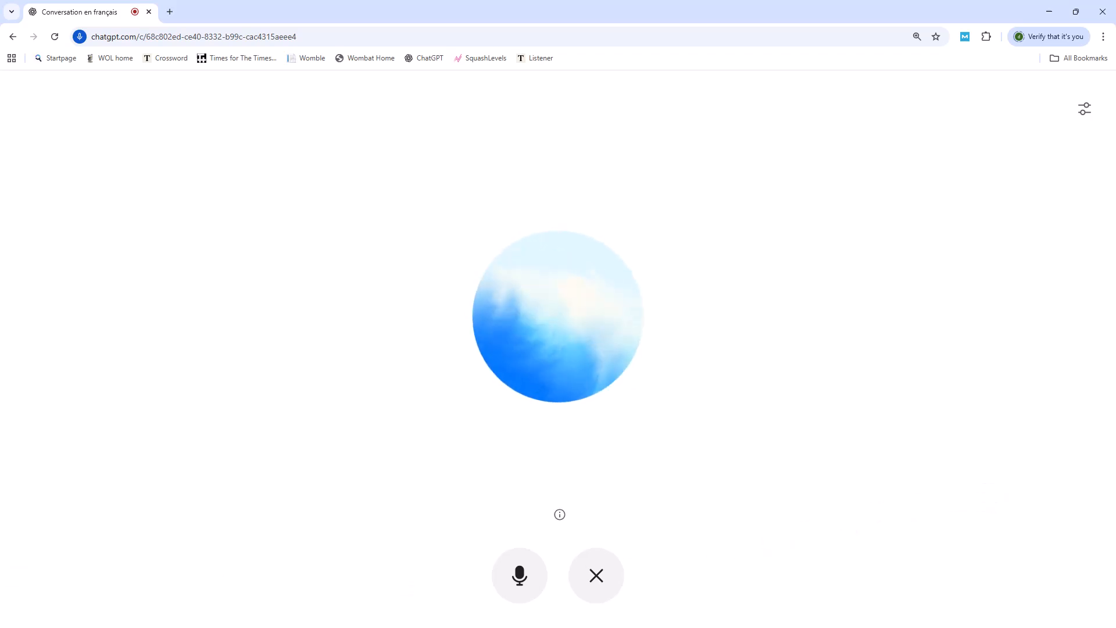
mouse_move(595, 574)
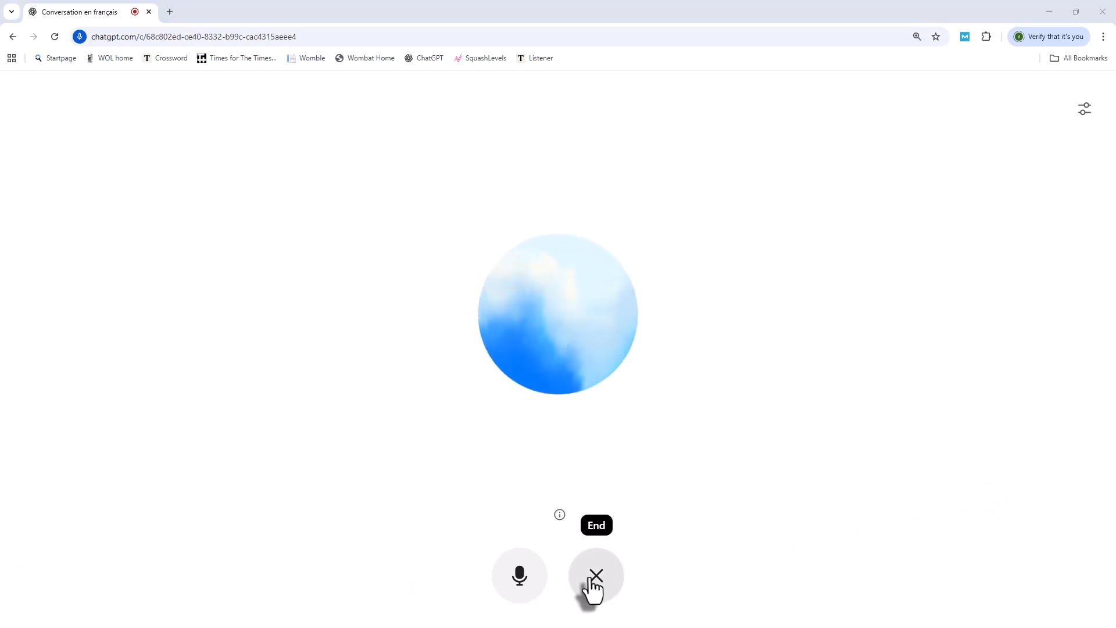
Step: End the voice conversation, review the transcribed French exchange, and start a new chat
click(595, 575)
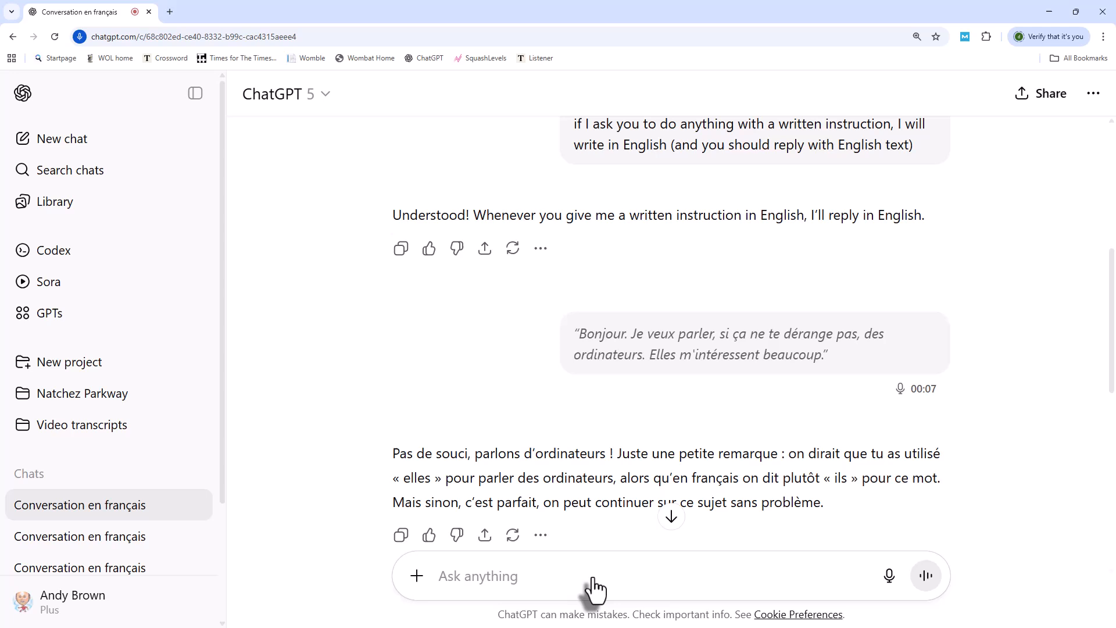
mouse_move(540, 535)
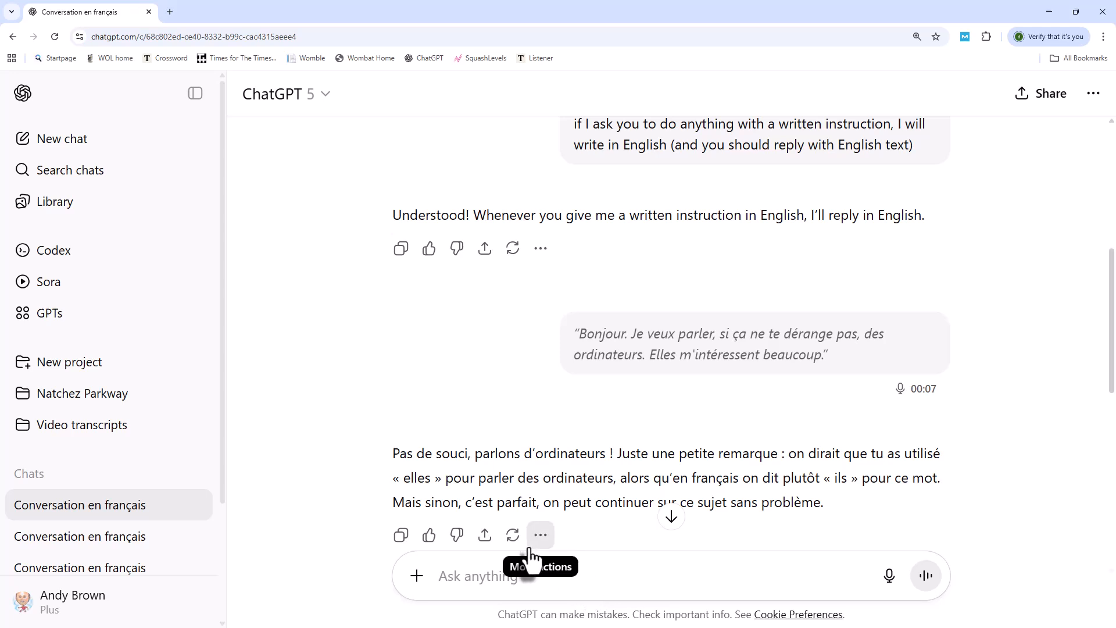
scroll(down, 3)
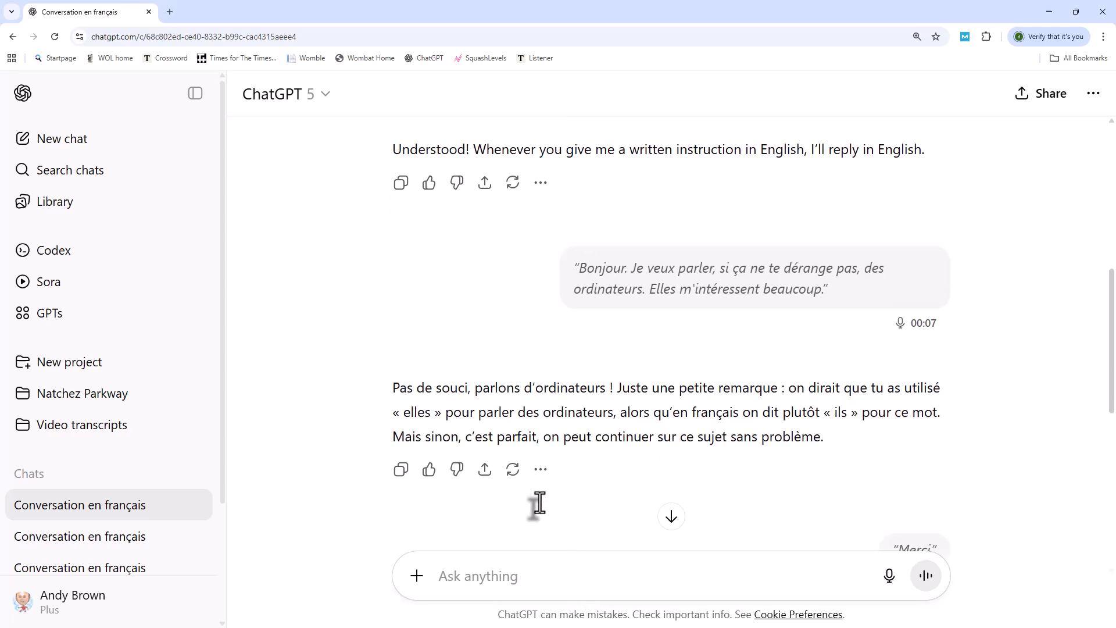
scroll(down, 3)
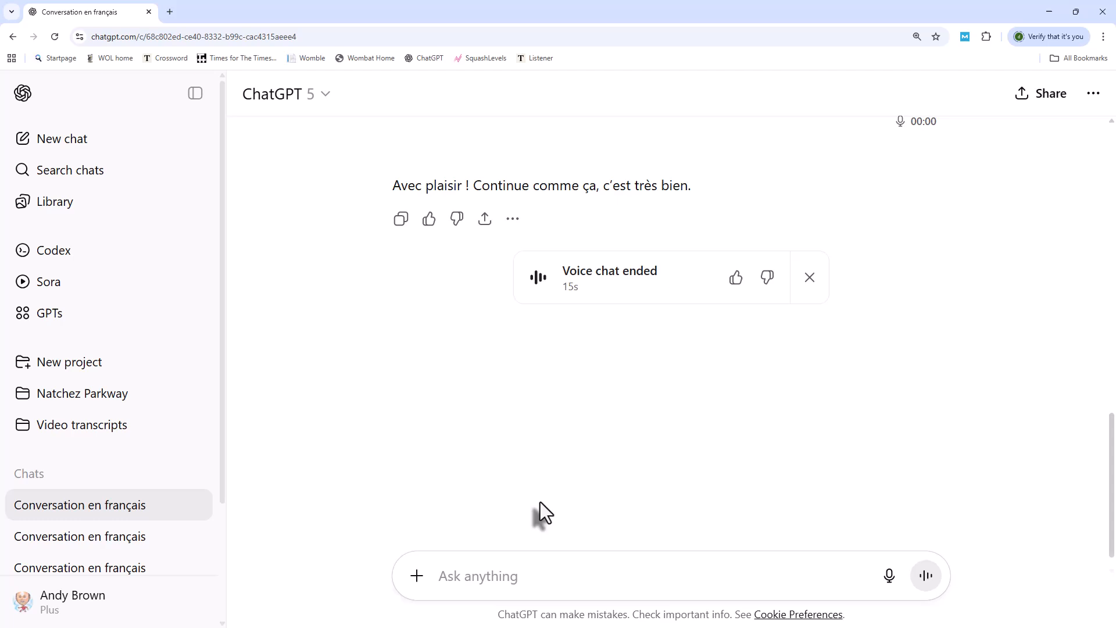
click(62, 139)
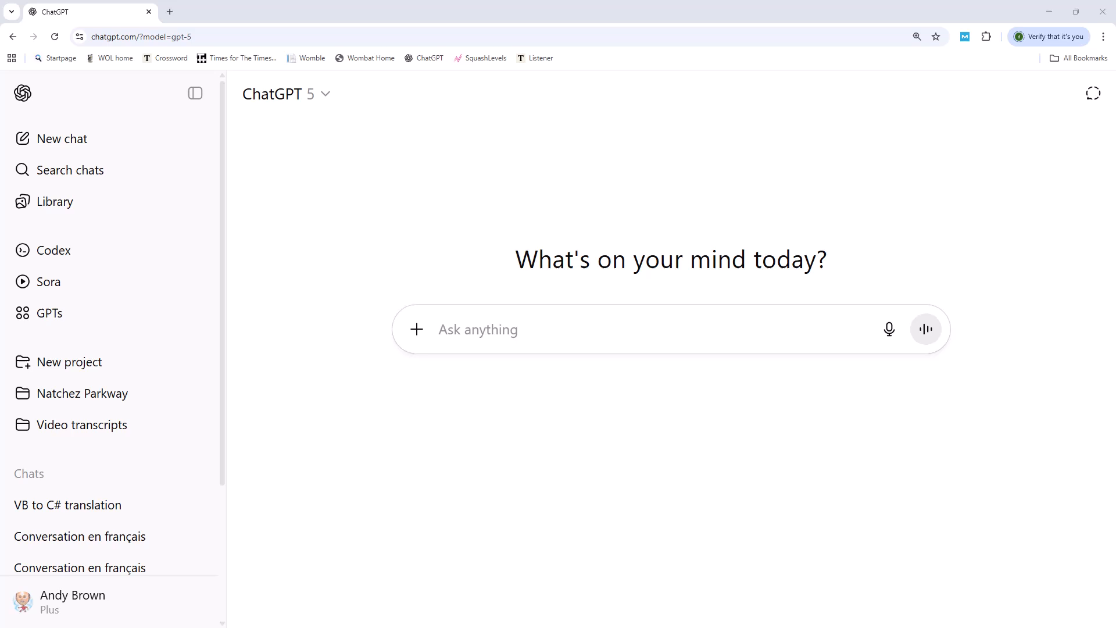
mouse_move(630, 318)
text(The following program is written in VB.  Please translate it into Visual C#:)
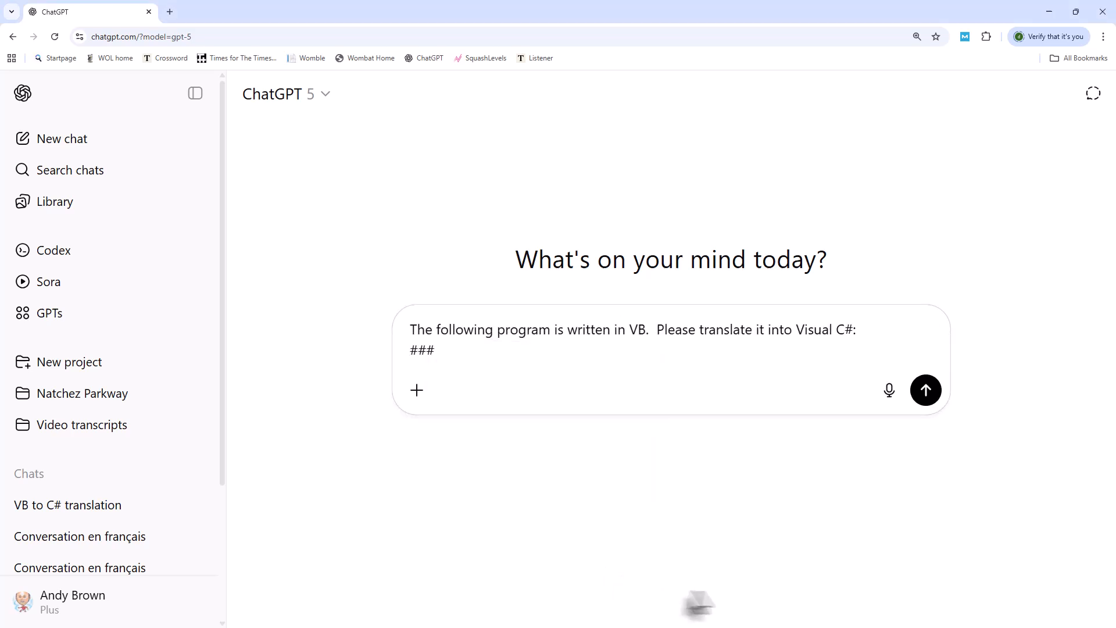
mouse_move(721, 597)
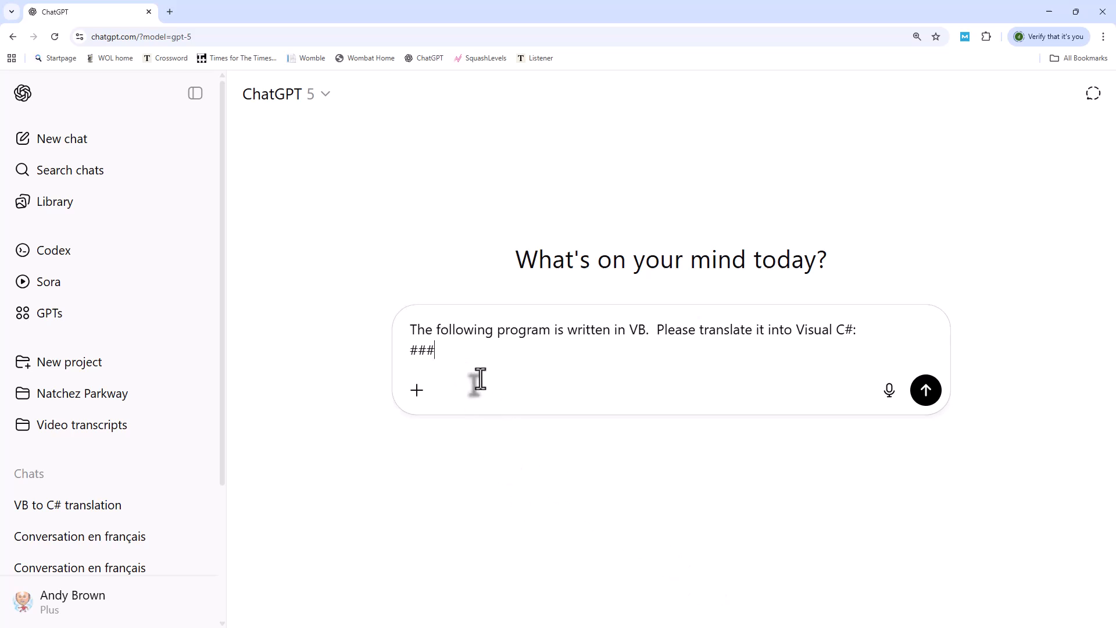
Step: Paste the VB IsIntegerPositive function into the VB-to-C# translation prompt and review it
key(Win+V)
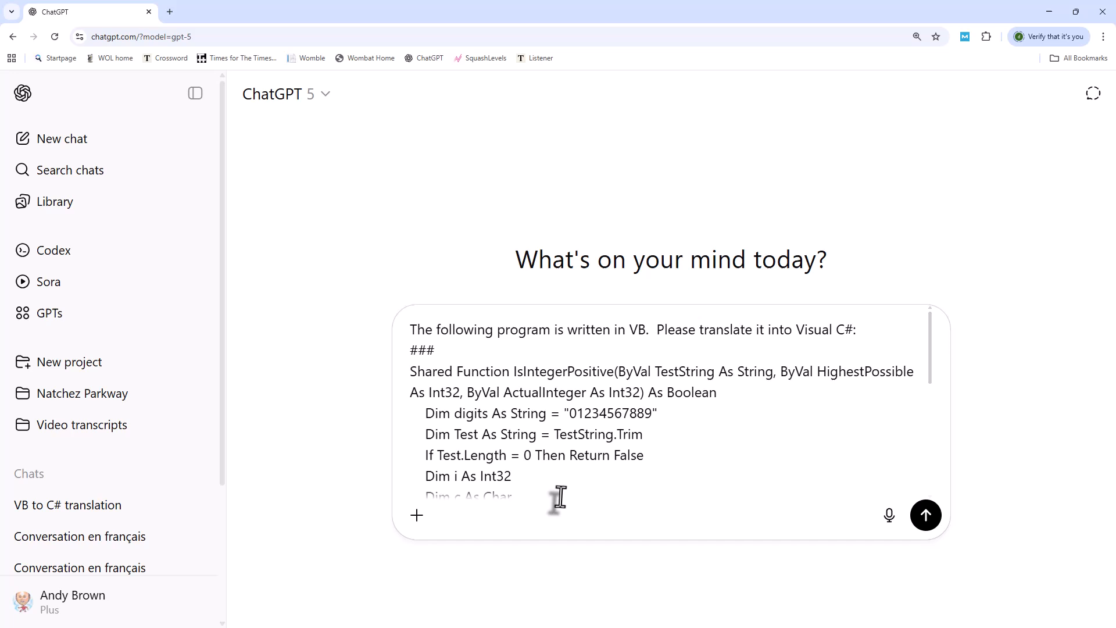
scroll(down, 3)
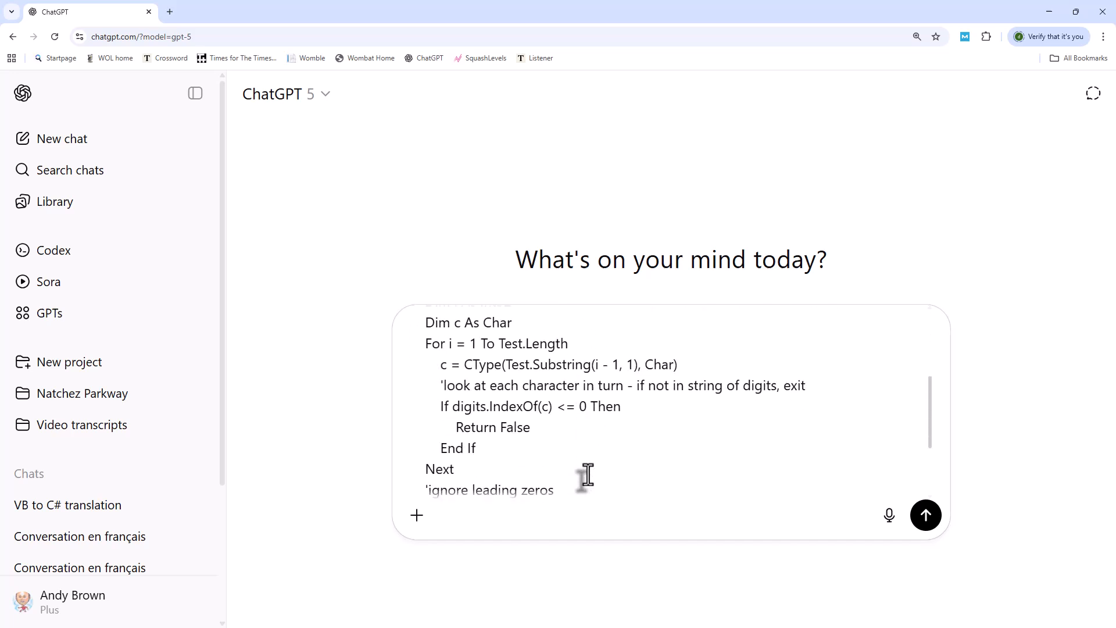
scroll(down, 3)
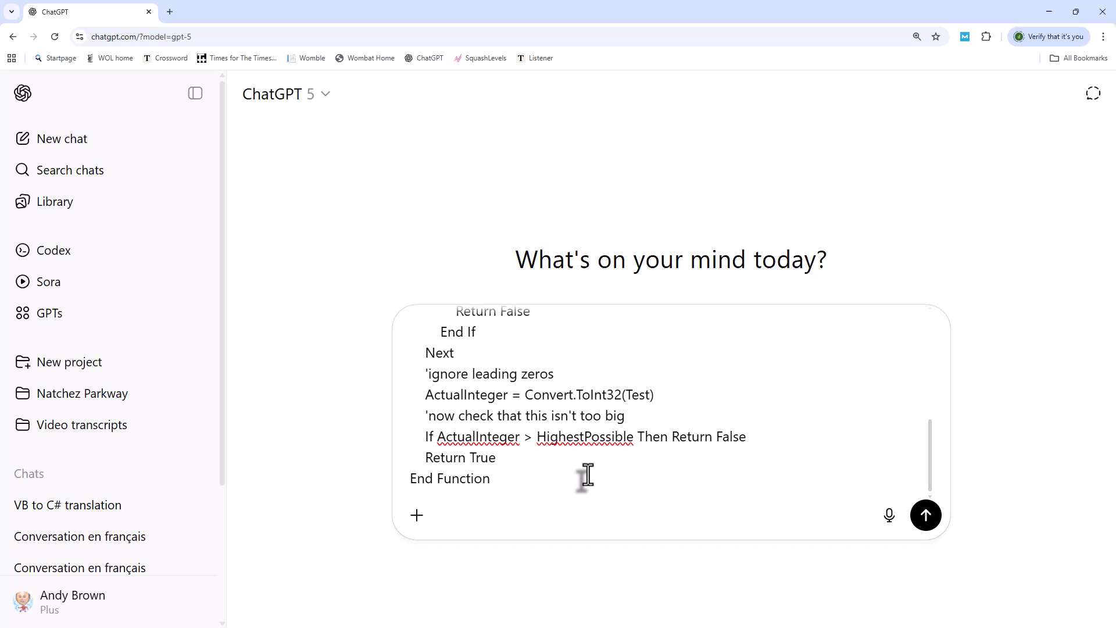
scroll(up, 3)
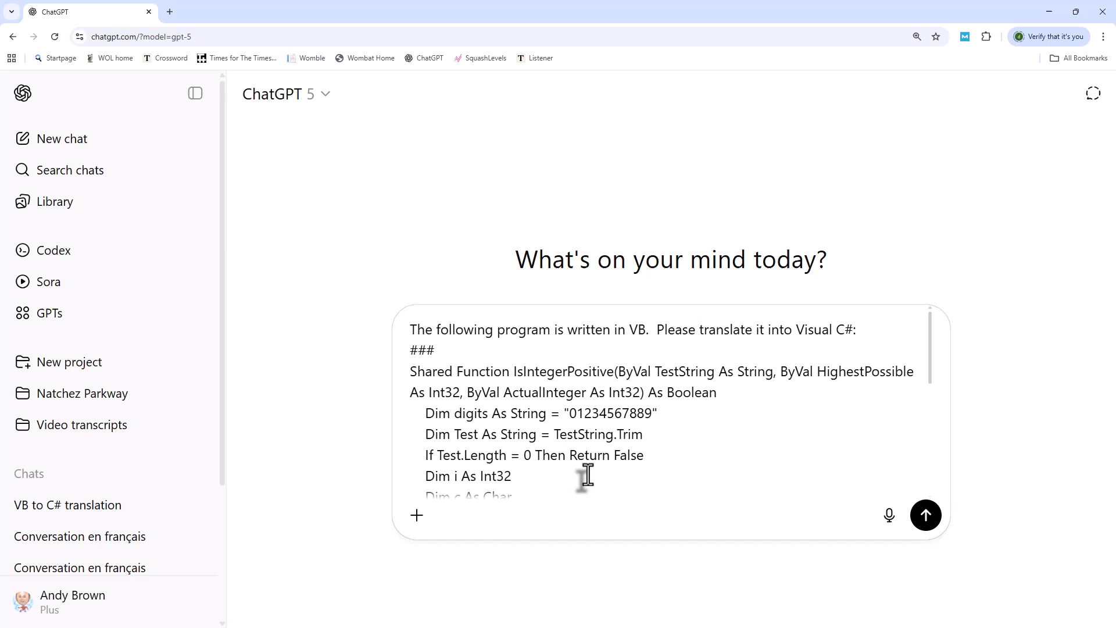
scroll(down, 3)
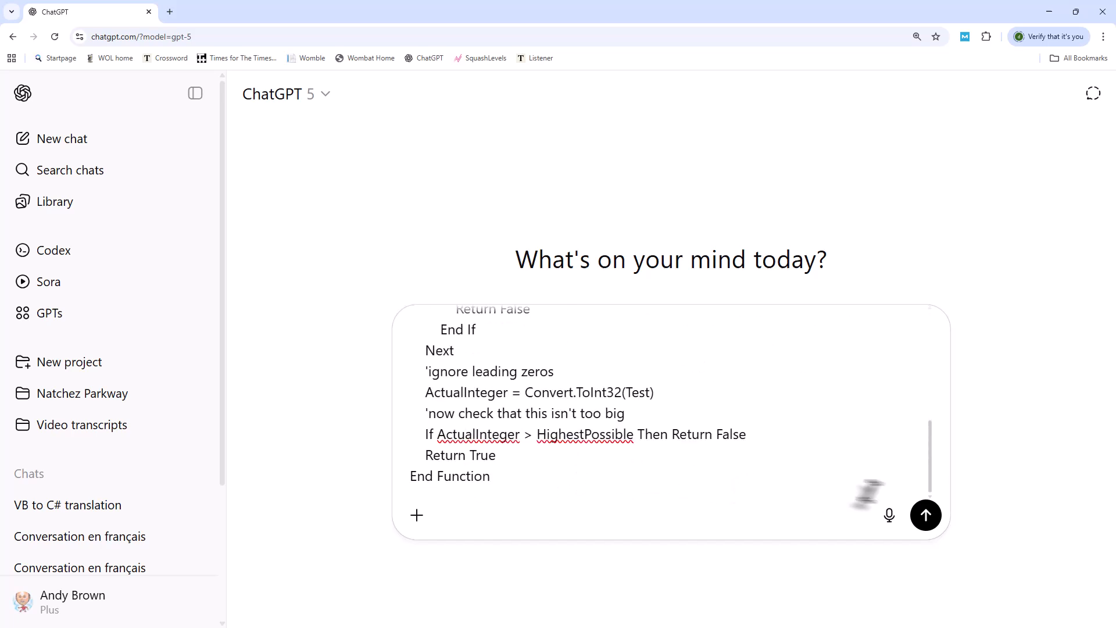
Step: Submit the VB-to-C# request and read both IsIntegerPositive versions: bug-for-bug and idiomatic corrected
click(925, 514)
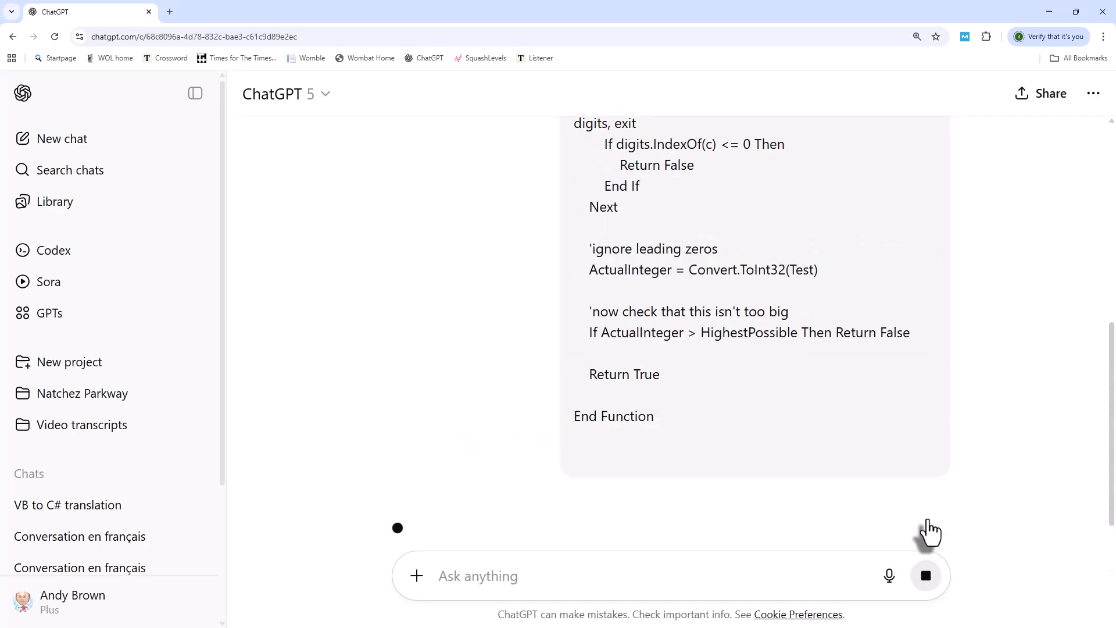
click(67, 505)
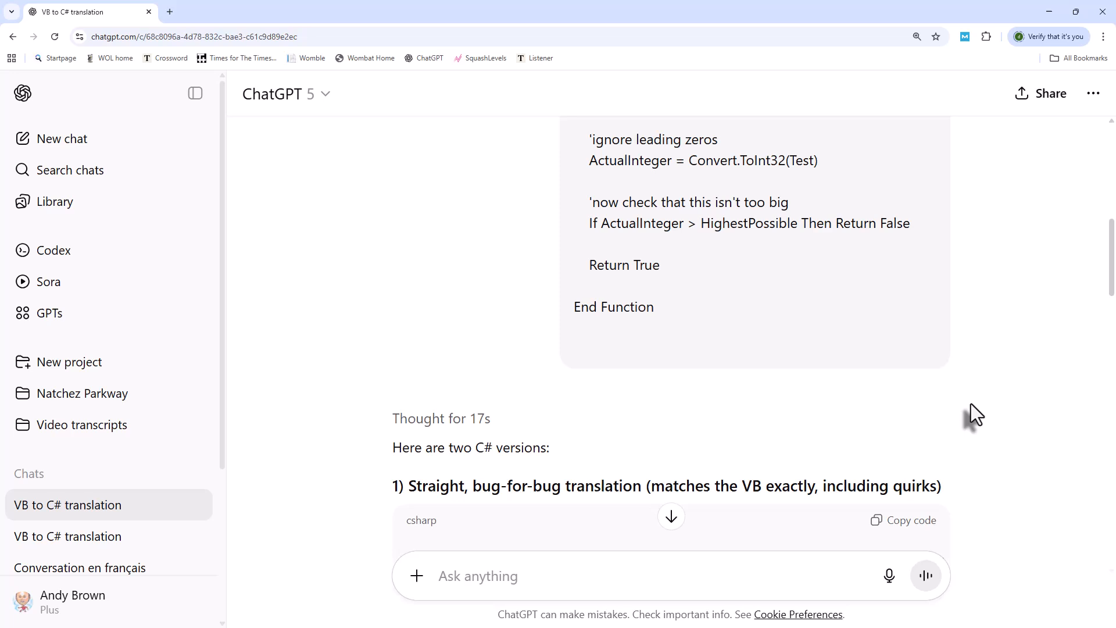
scroll(down, 3)
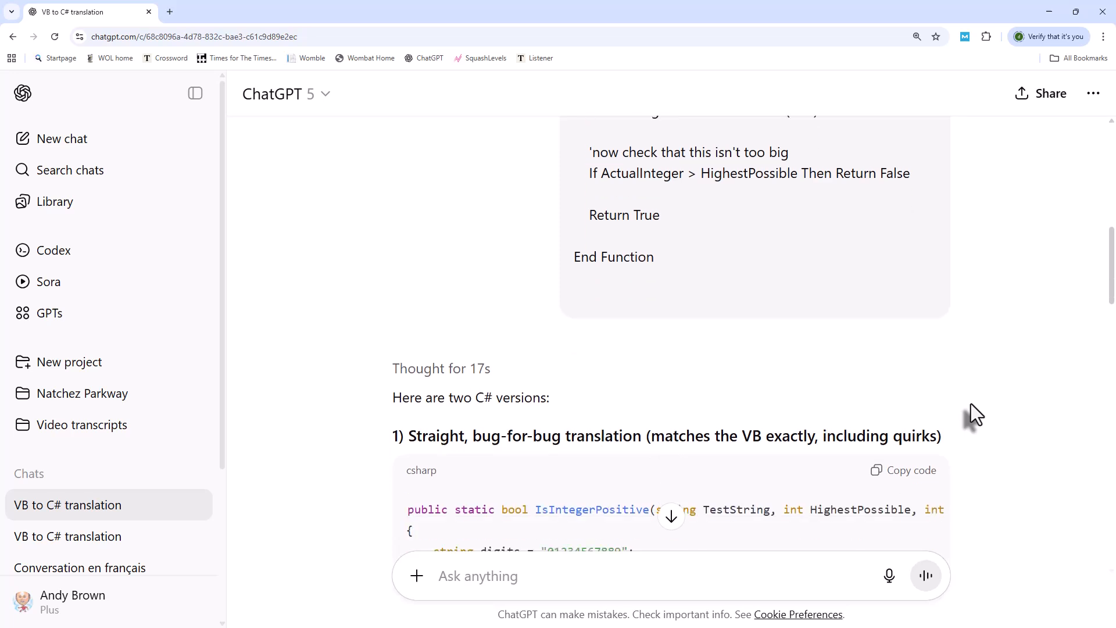
scroll(down, 3)
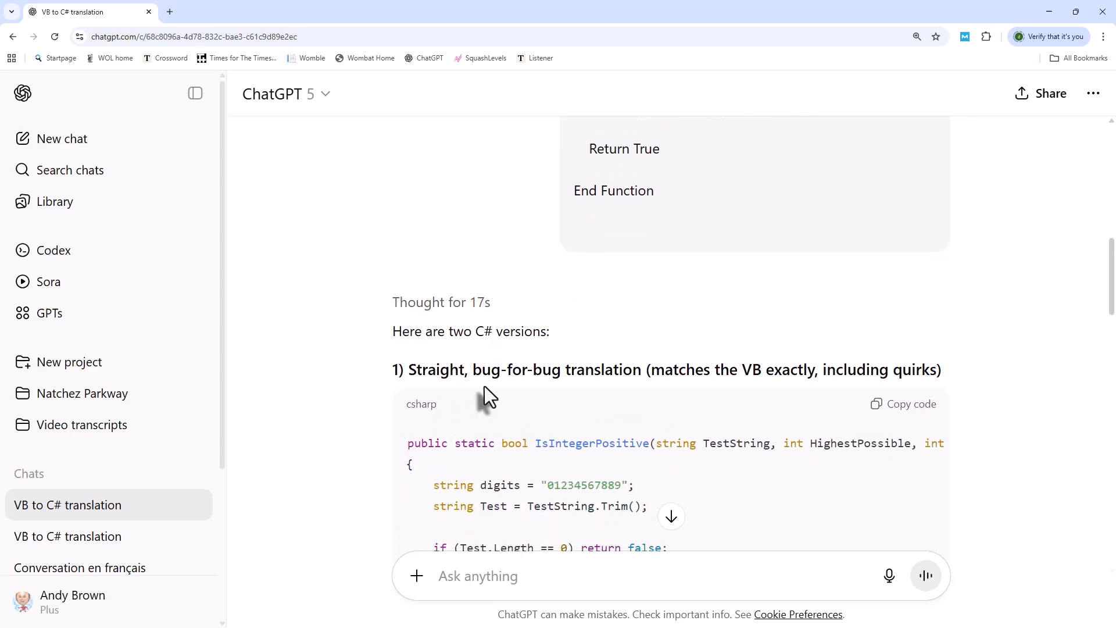
mouse_move(882, 373)
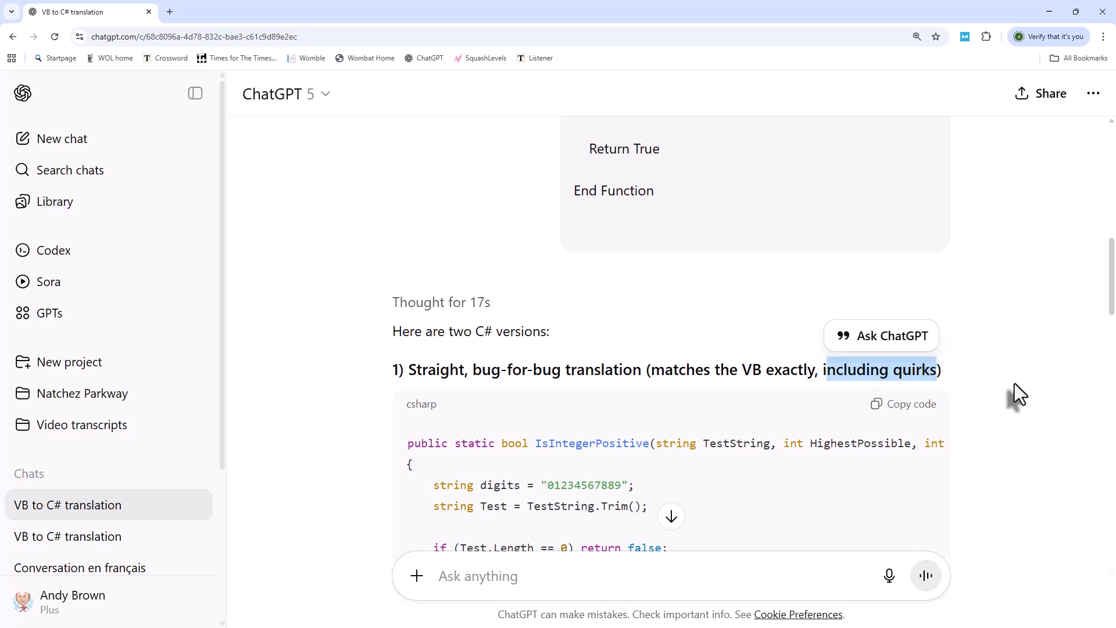
scroll(down, 3)
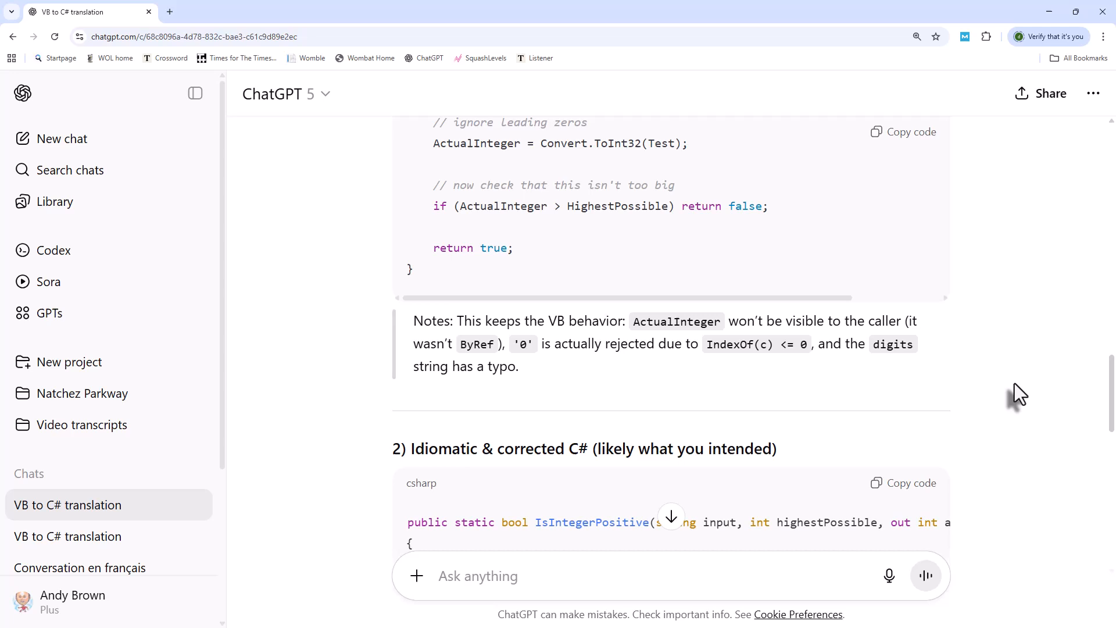
scroll(down, 3)
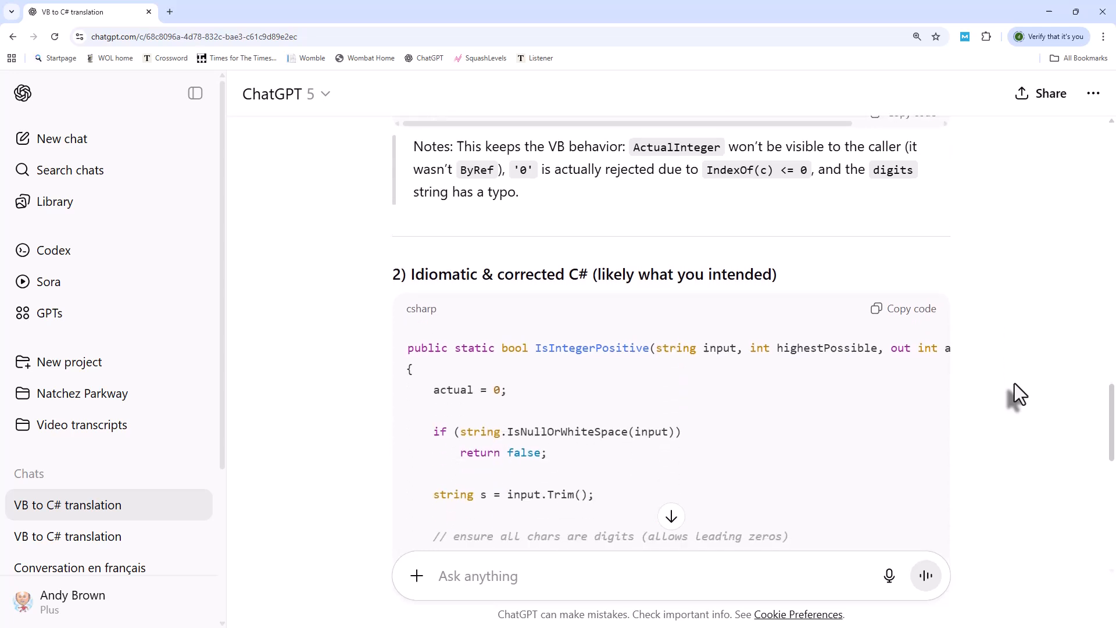
mouse_move(596, 285)
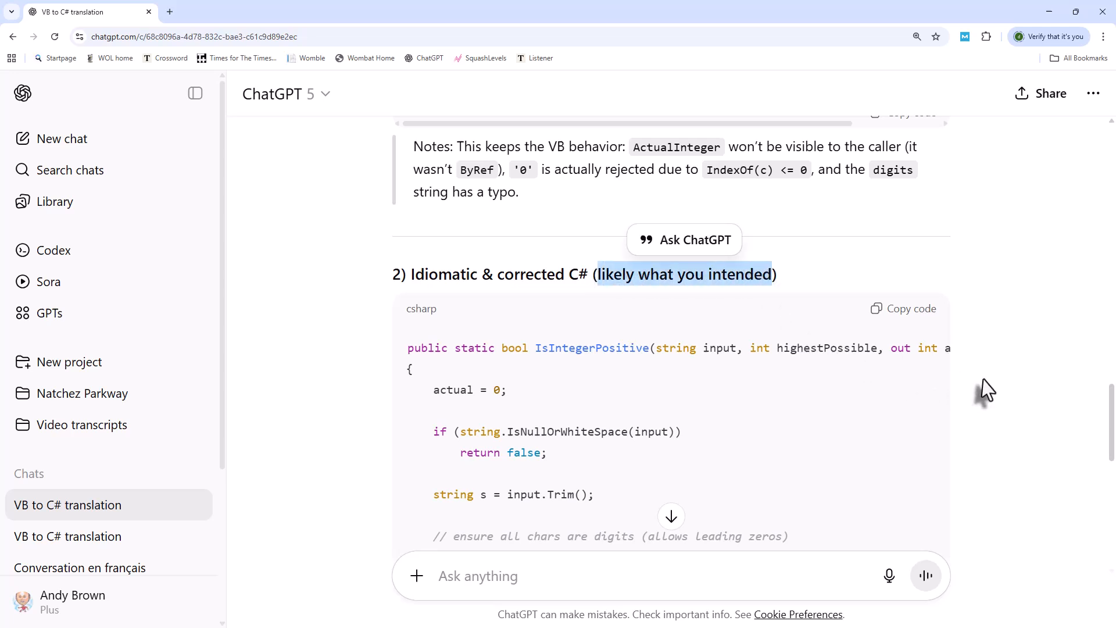
scroll(down, 3)
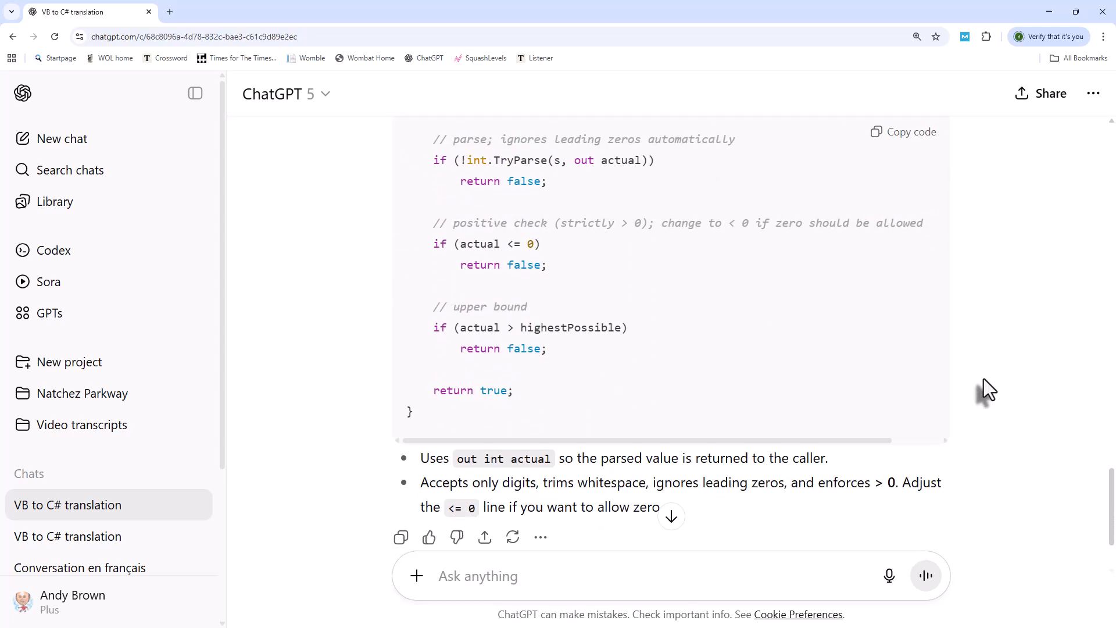
scroll(down, 3)
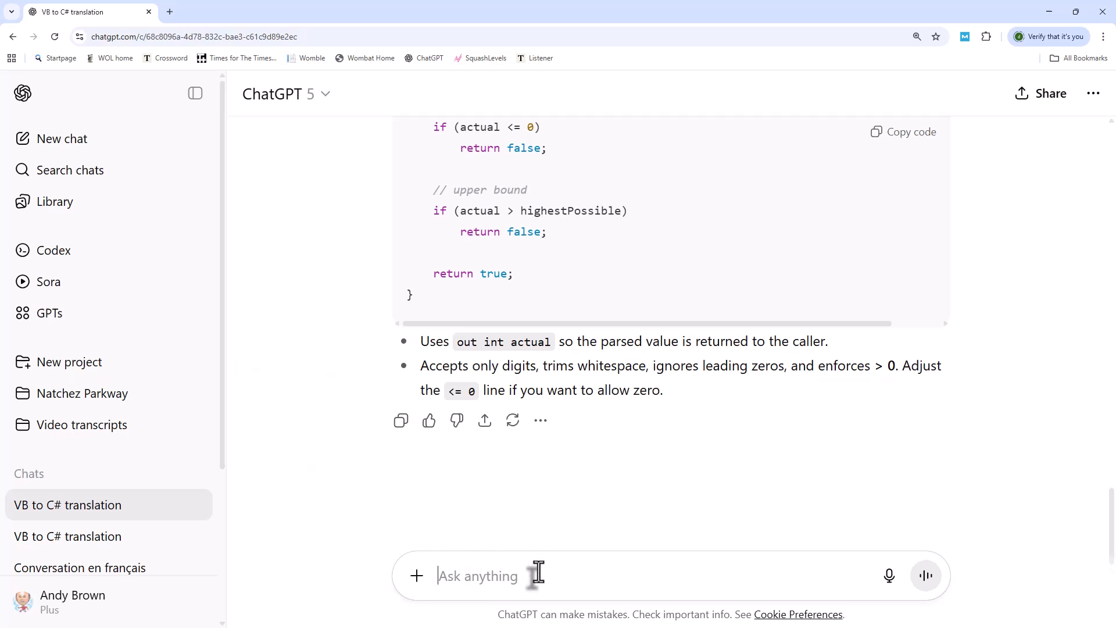
Step: Ask 'Now please translate it into Python.' and read the Python function with its usage example
text(Now please translate it into Python.)
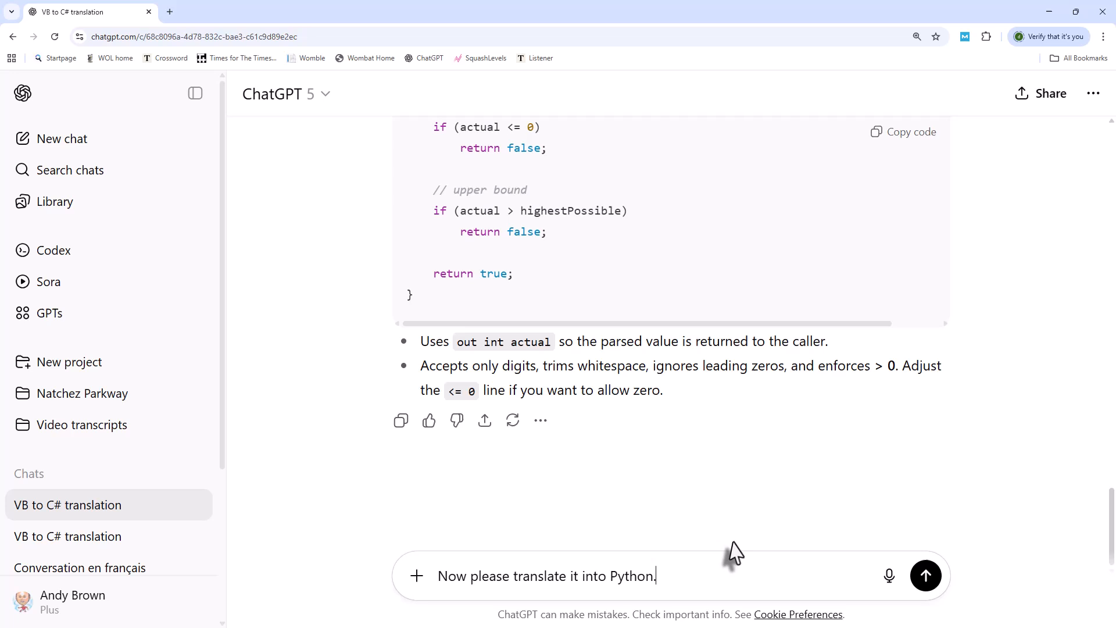
click(926, 576)
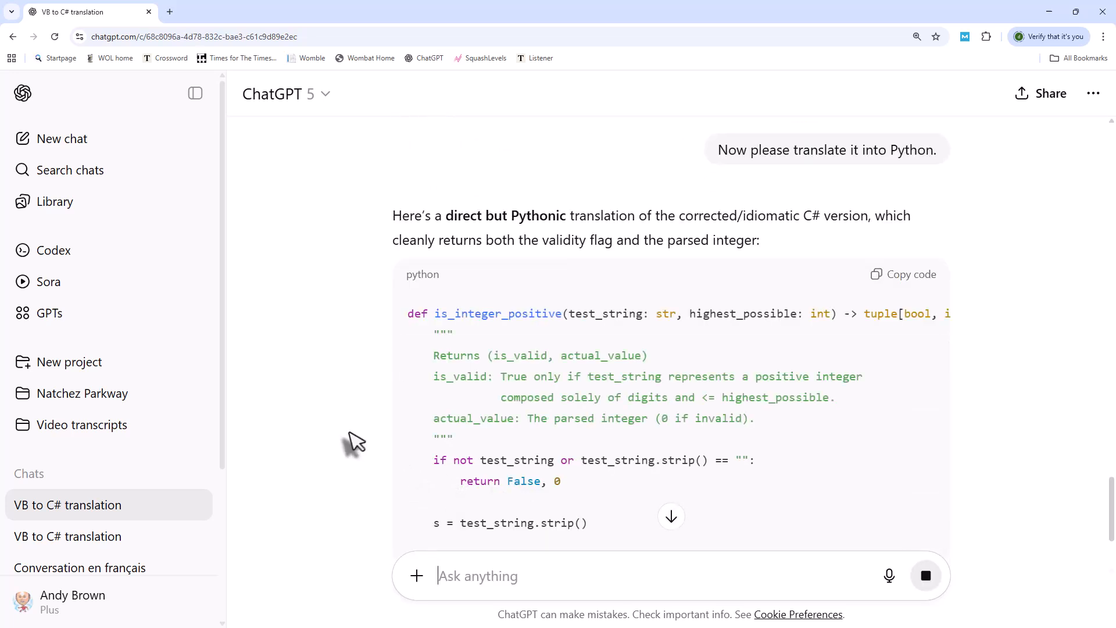
scroll(down, 3)
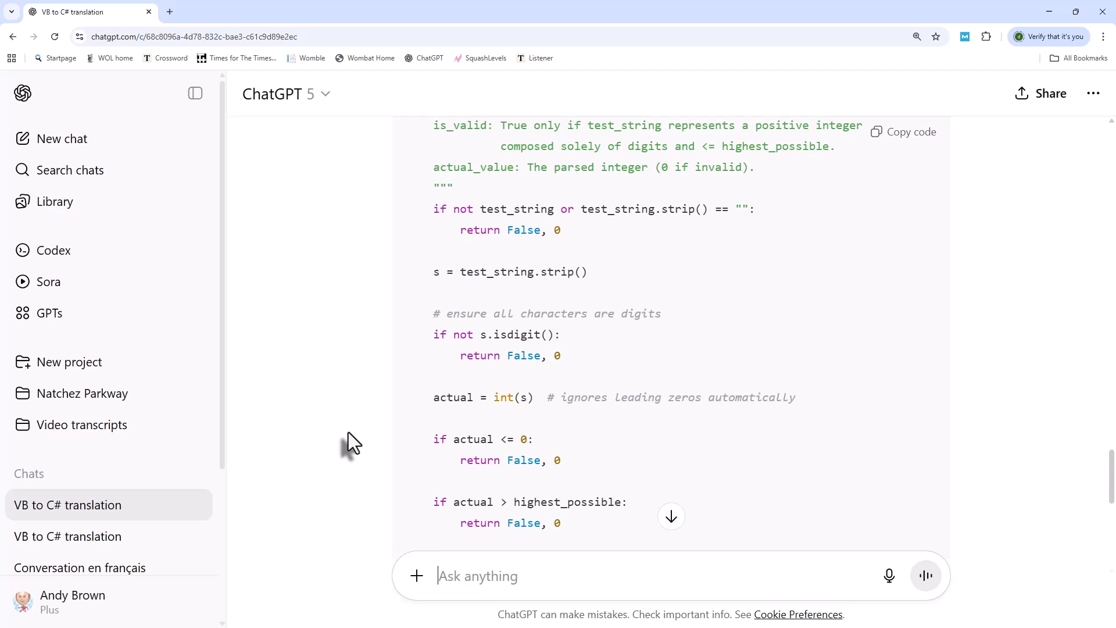
scroll(down, 3)
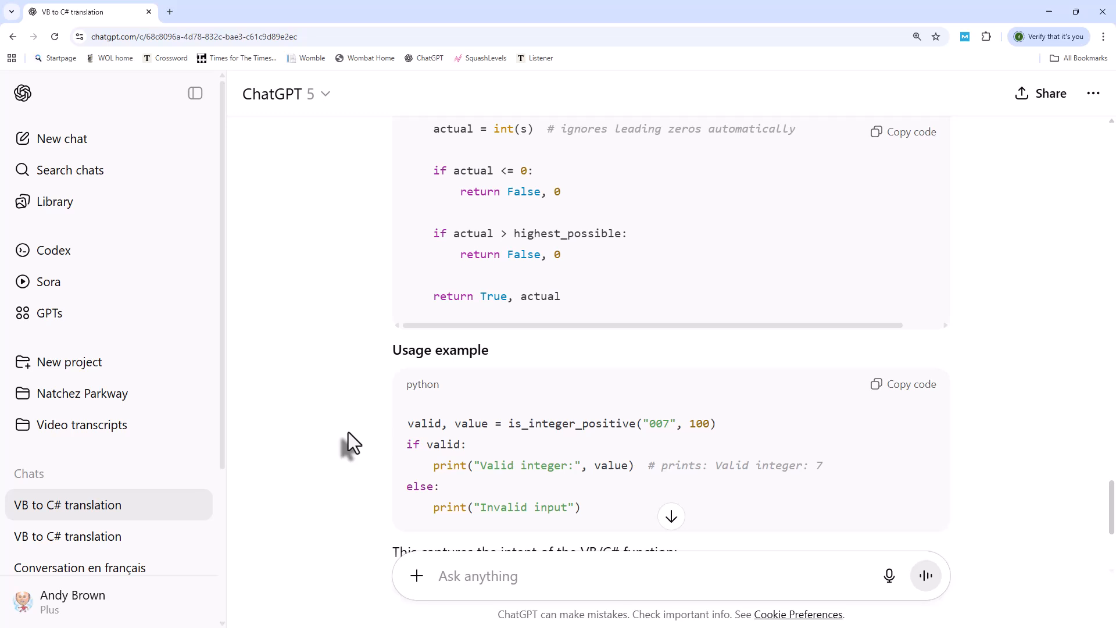
scroll(down, 3)
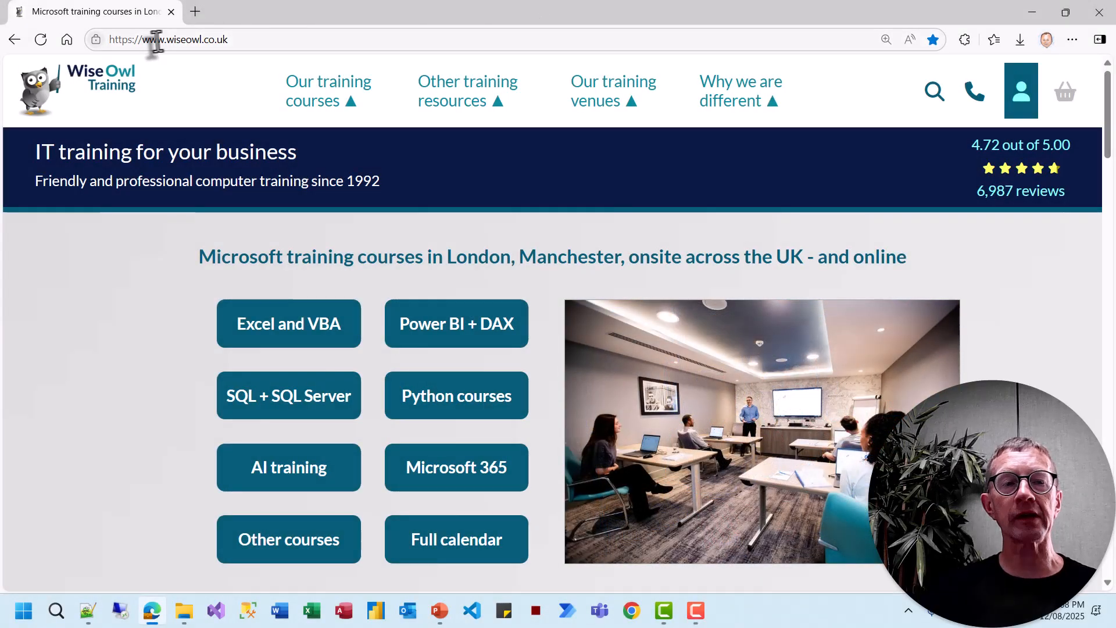
Step: From Other training resources, visit the exercises page then the tutorial videos page listing categories
click(467, 90)
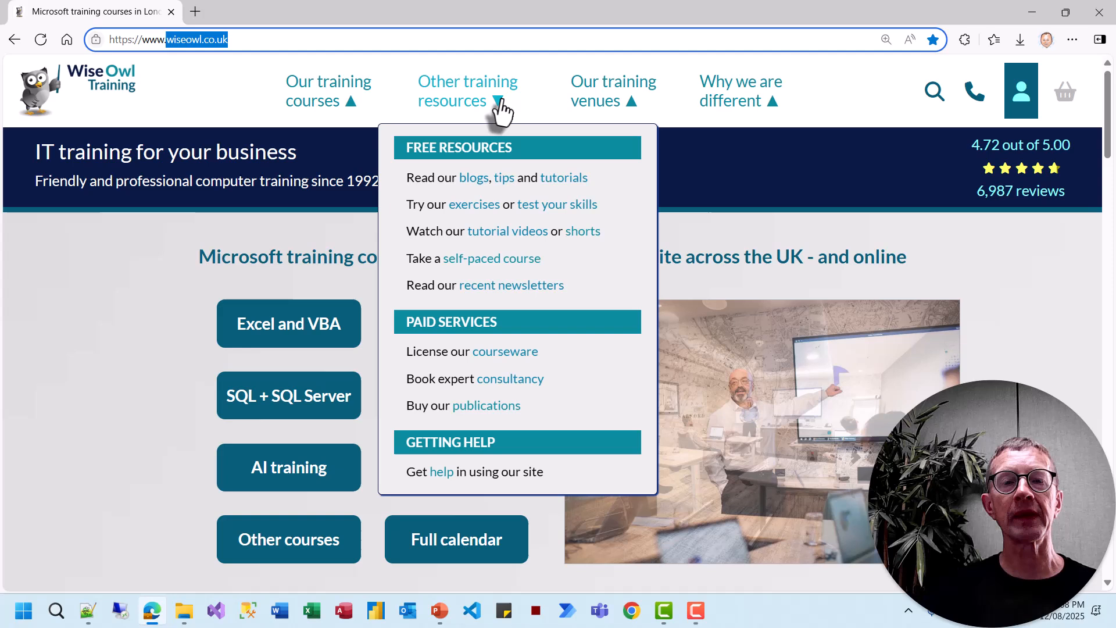
mouse_move(473, 176)
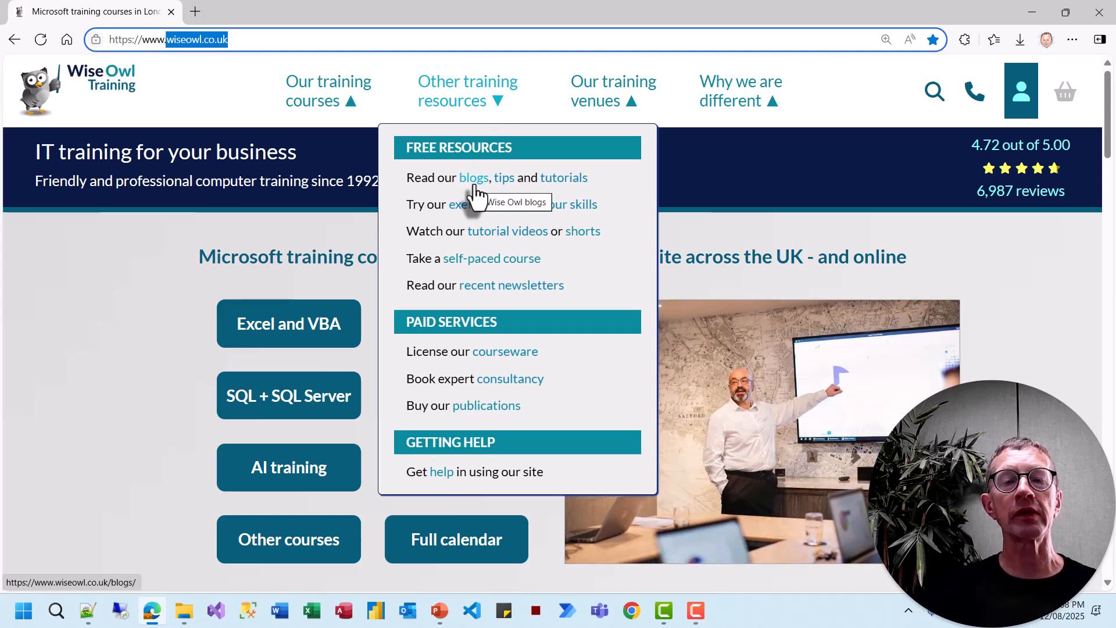
mouse_move(566, 177)
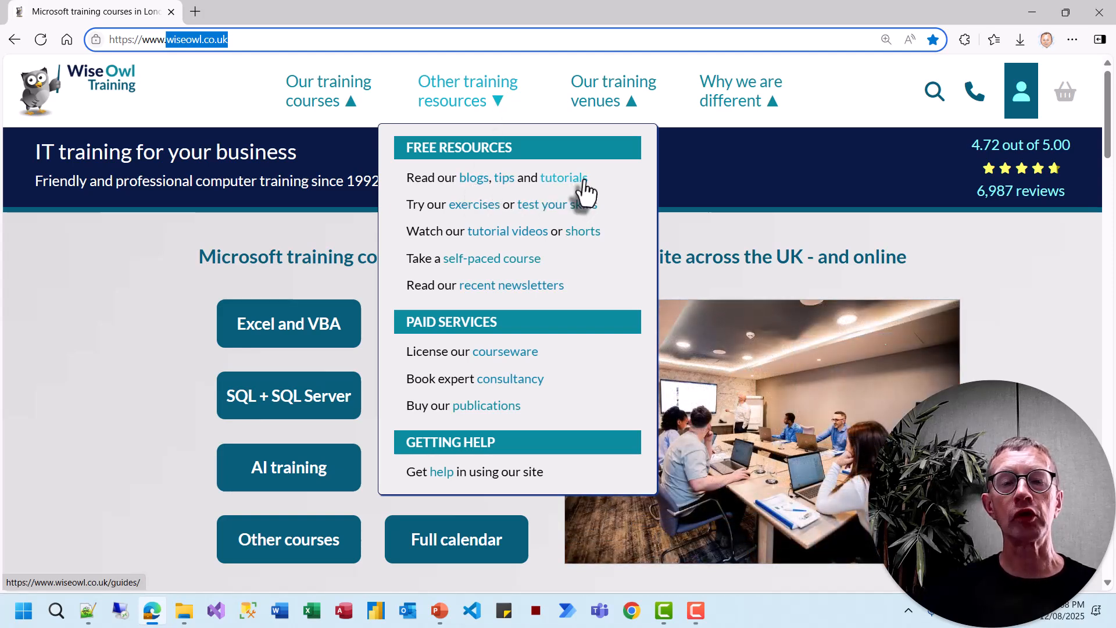
mouse_move(474, 204)
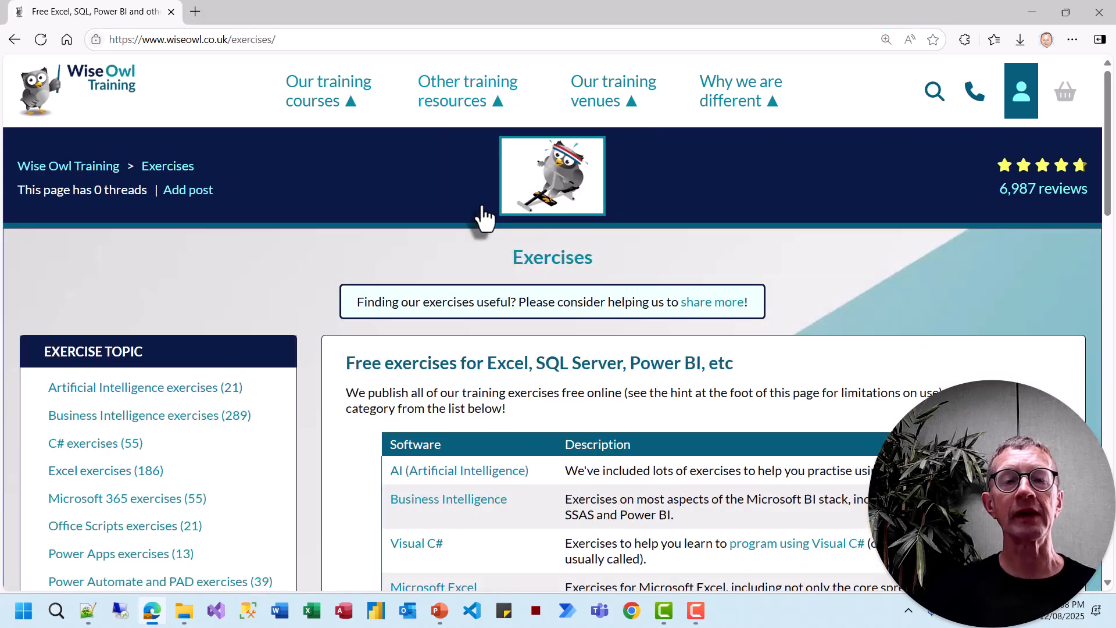
click(467, 91)
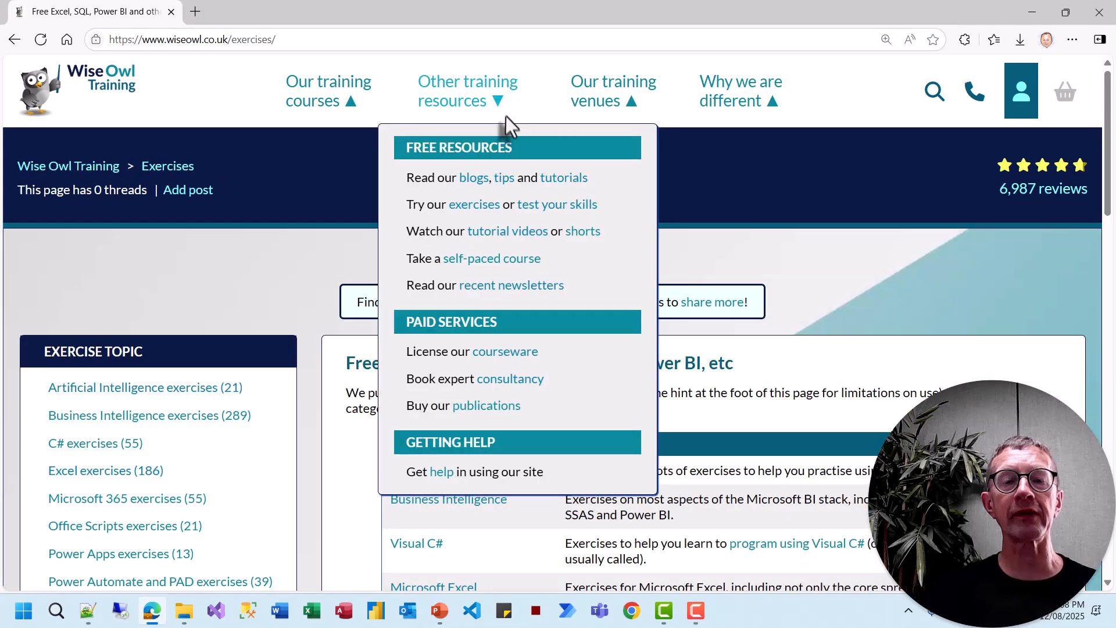
mouse_move(557, 204)
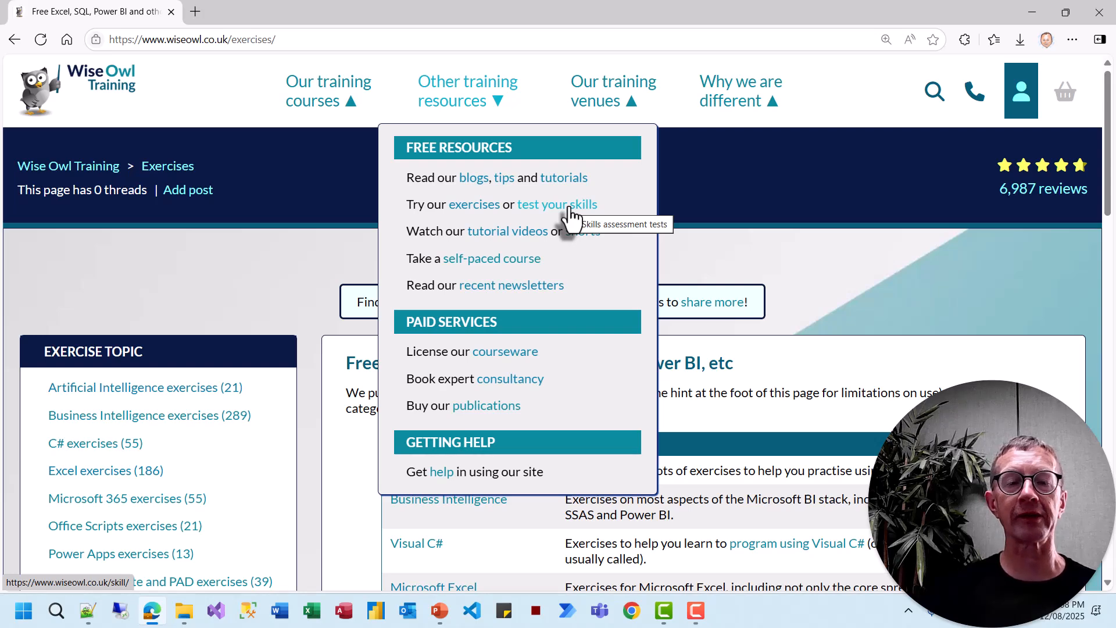
mouse_move(507, 230)
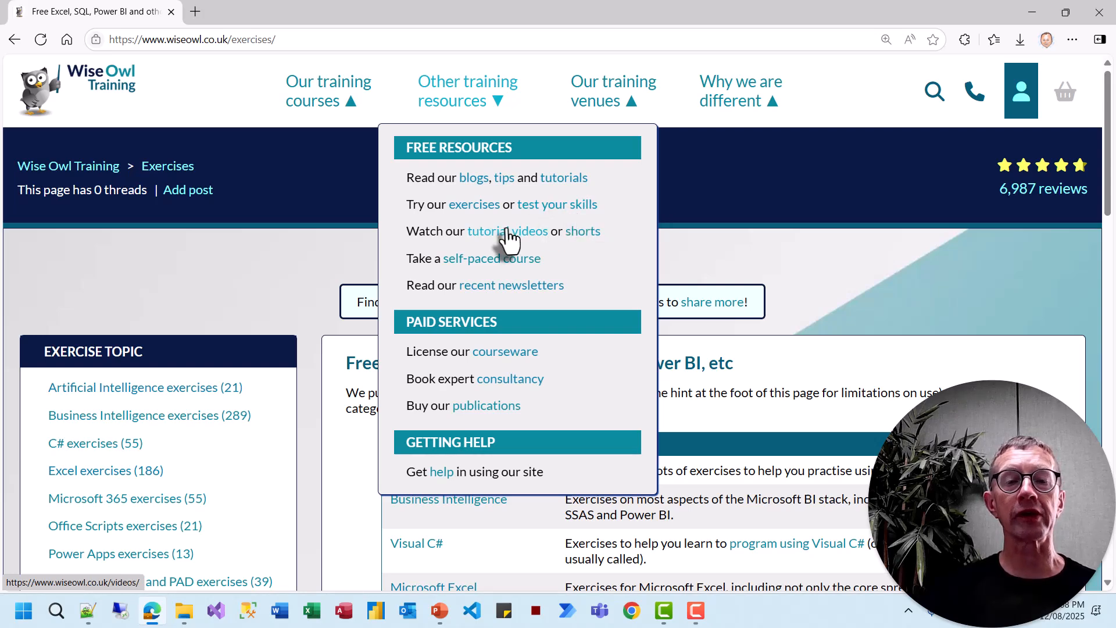
click(507, 230)
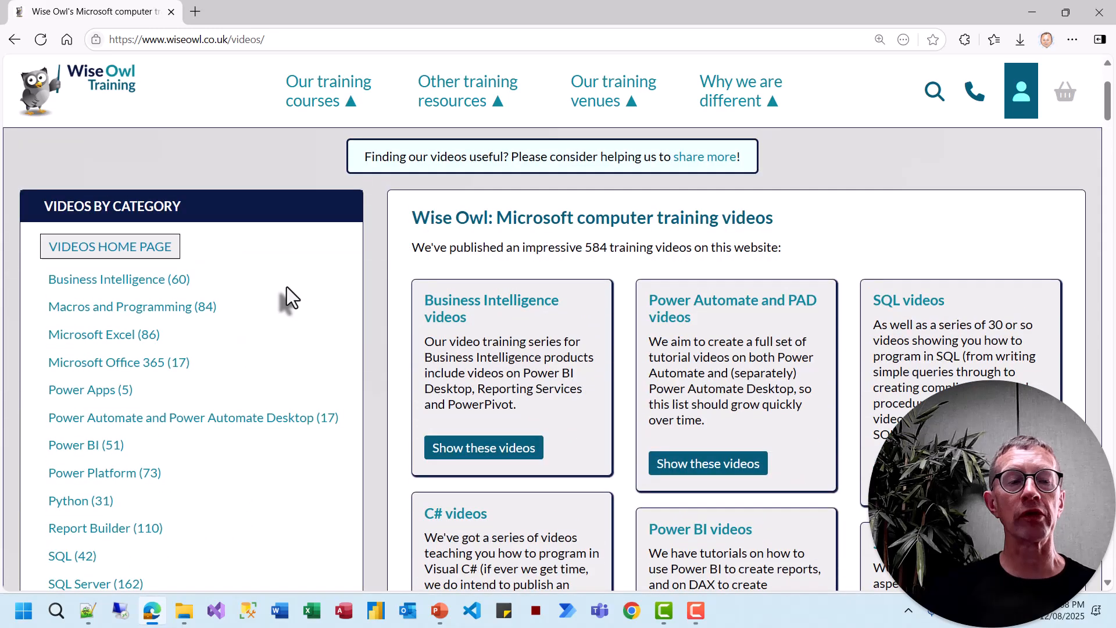
scroll(down, 3)
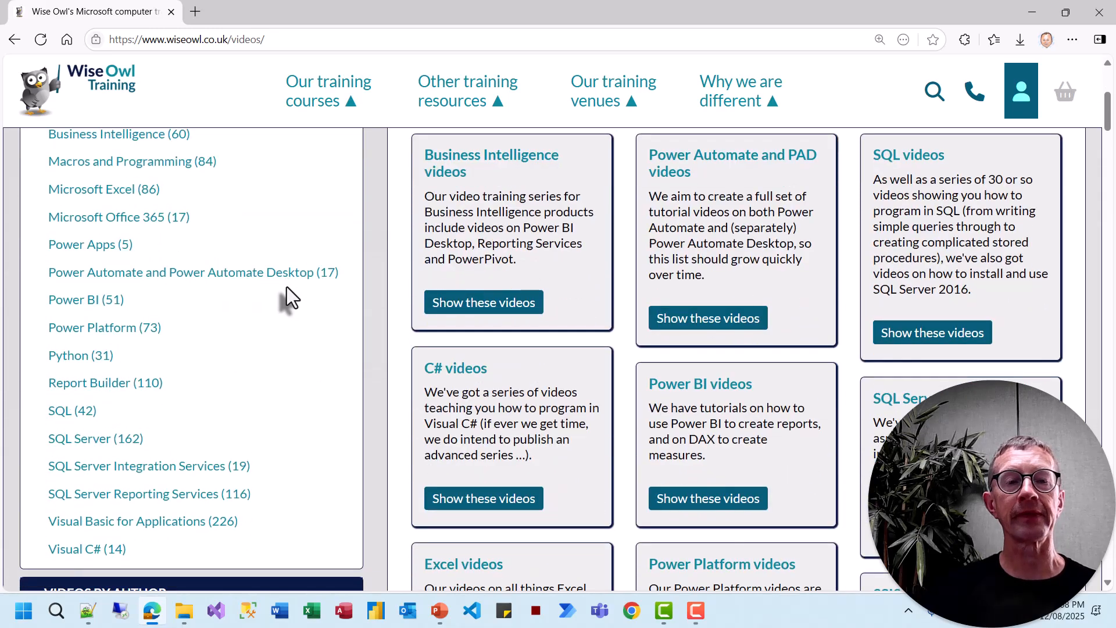